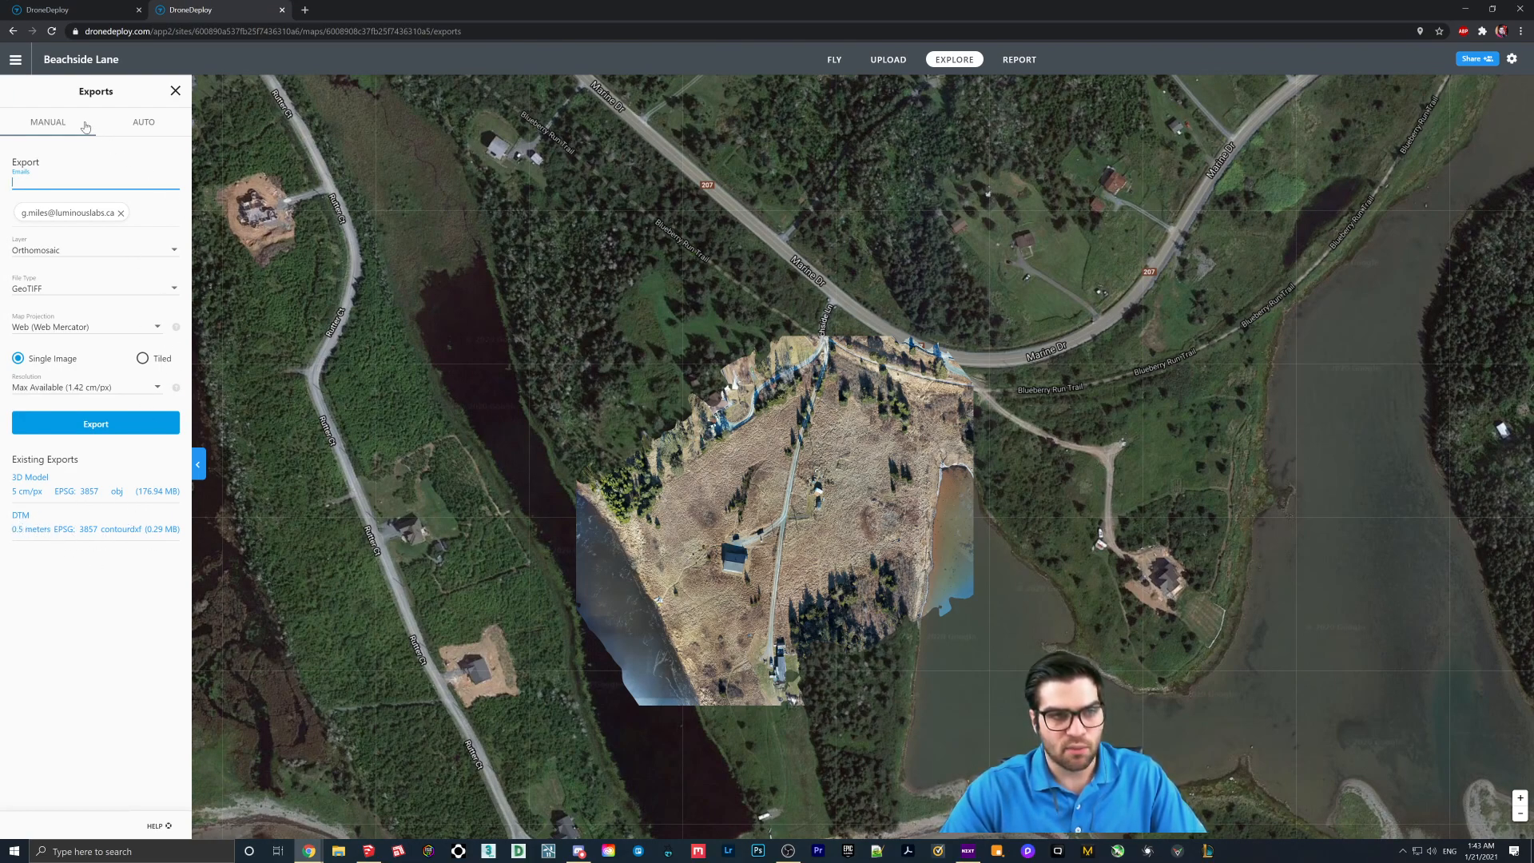
Close the export options and overlay the Elevation layer on the Beachside Lane map
click(175, 91)
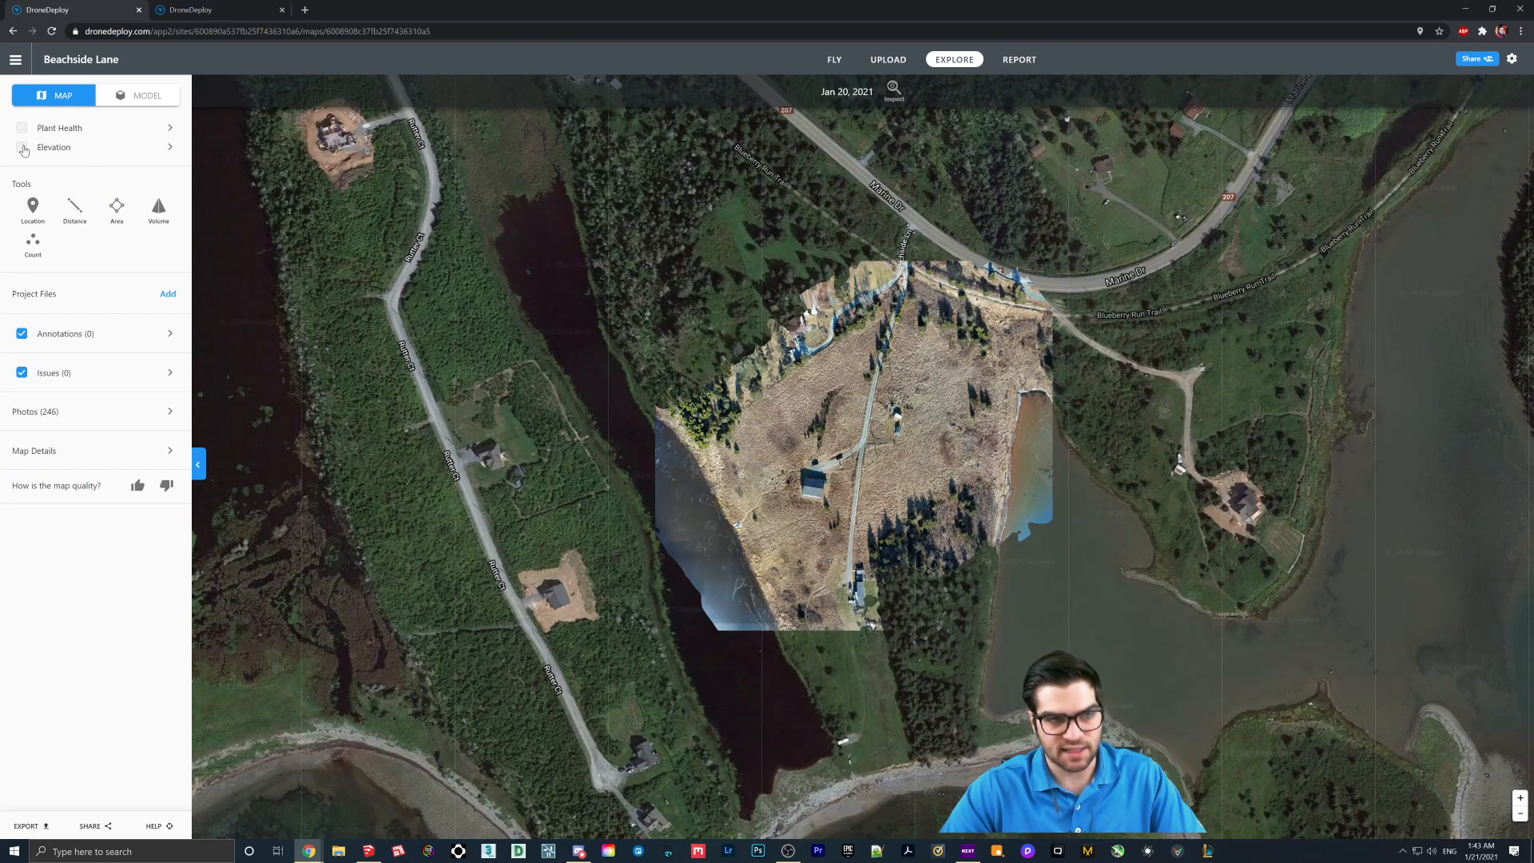
click(22, 147)
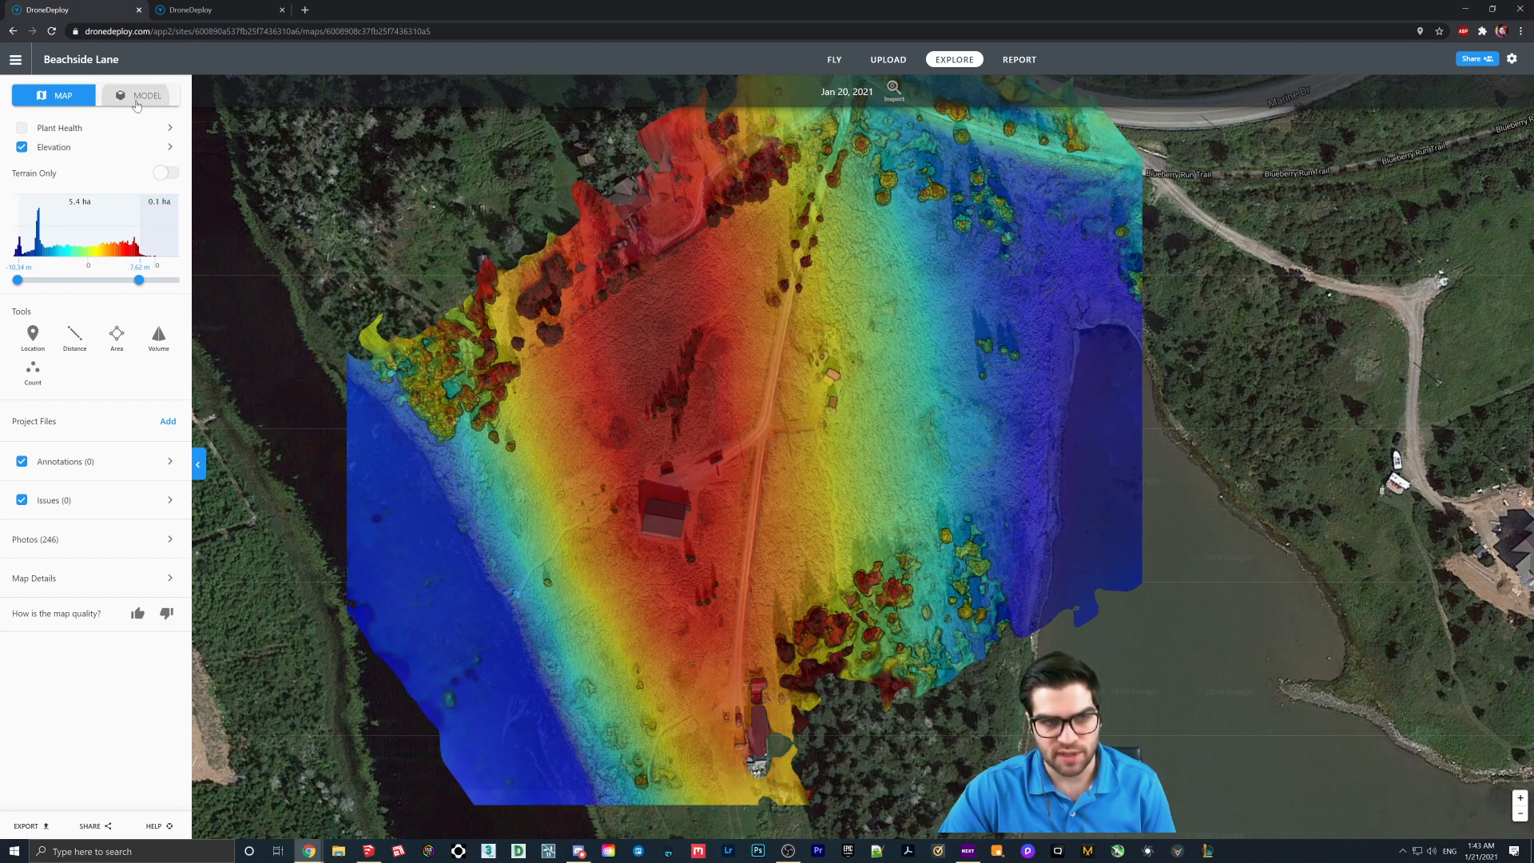
View the site as a 3D model, return to the map, and reopen the export options
click(147, 95)
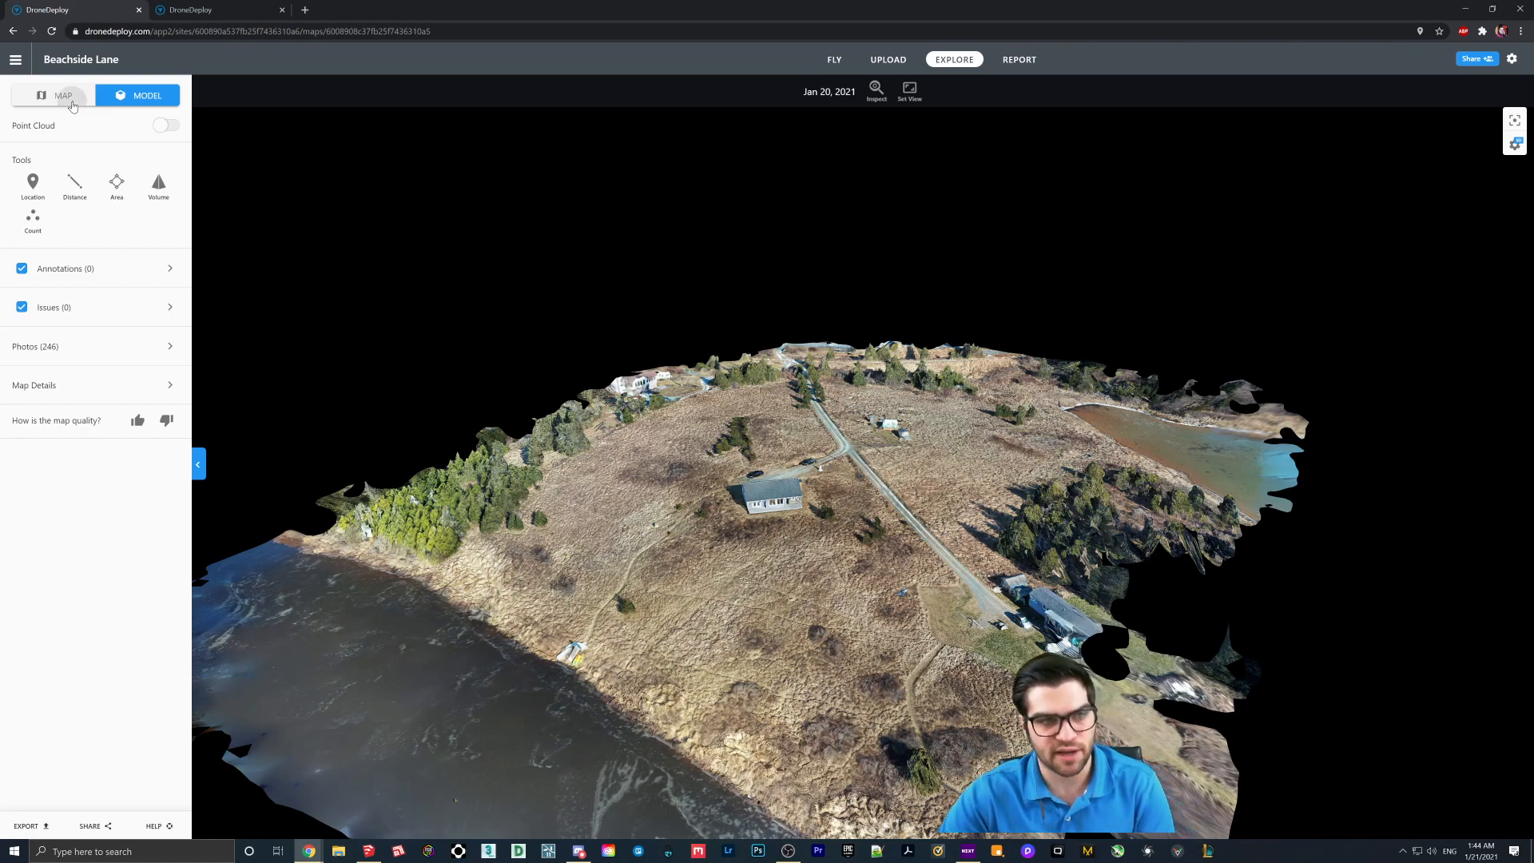
click(62, 95)
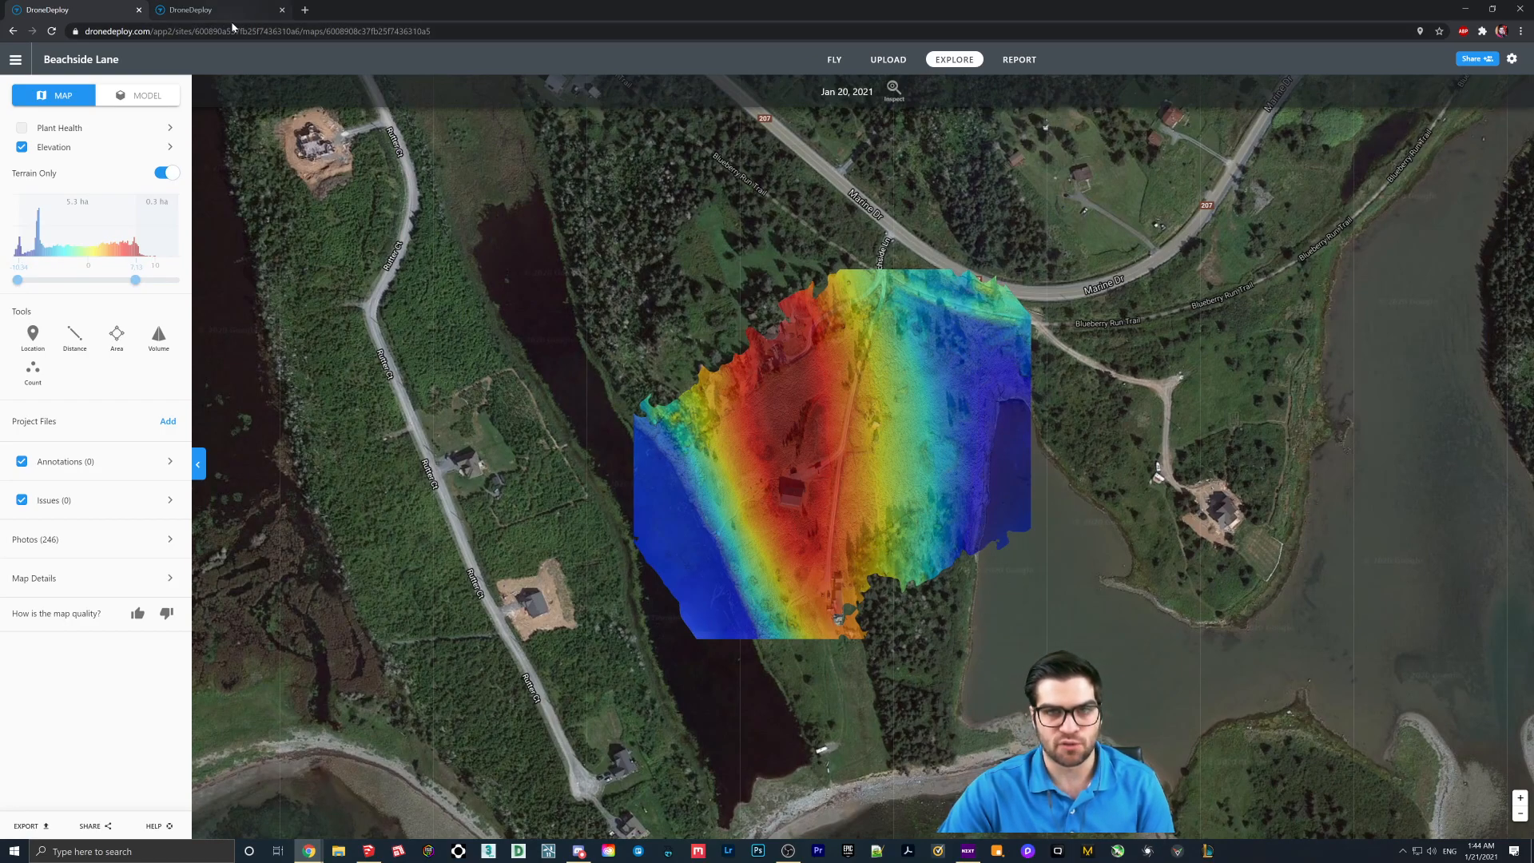
click(25, 824)
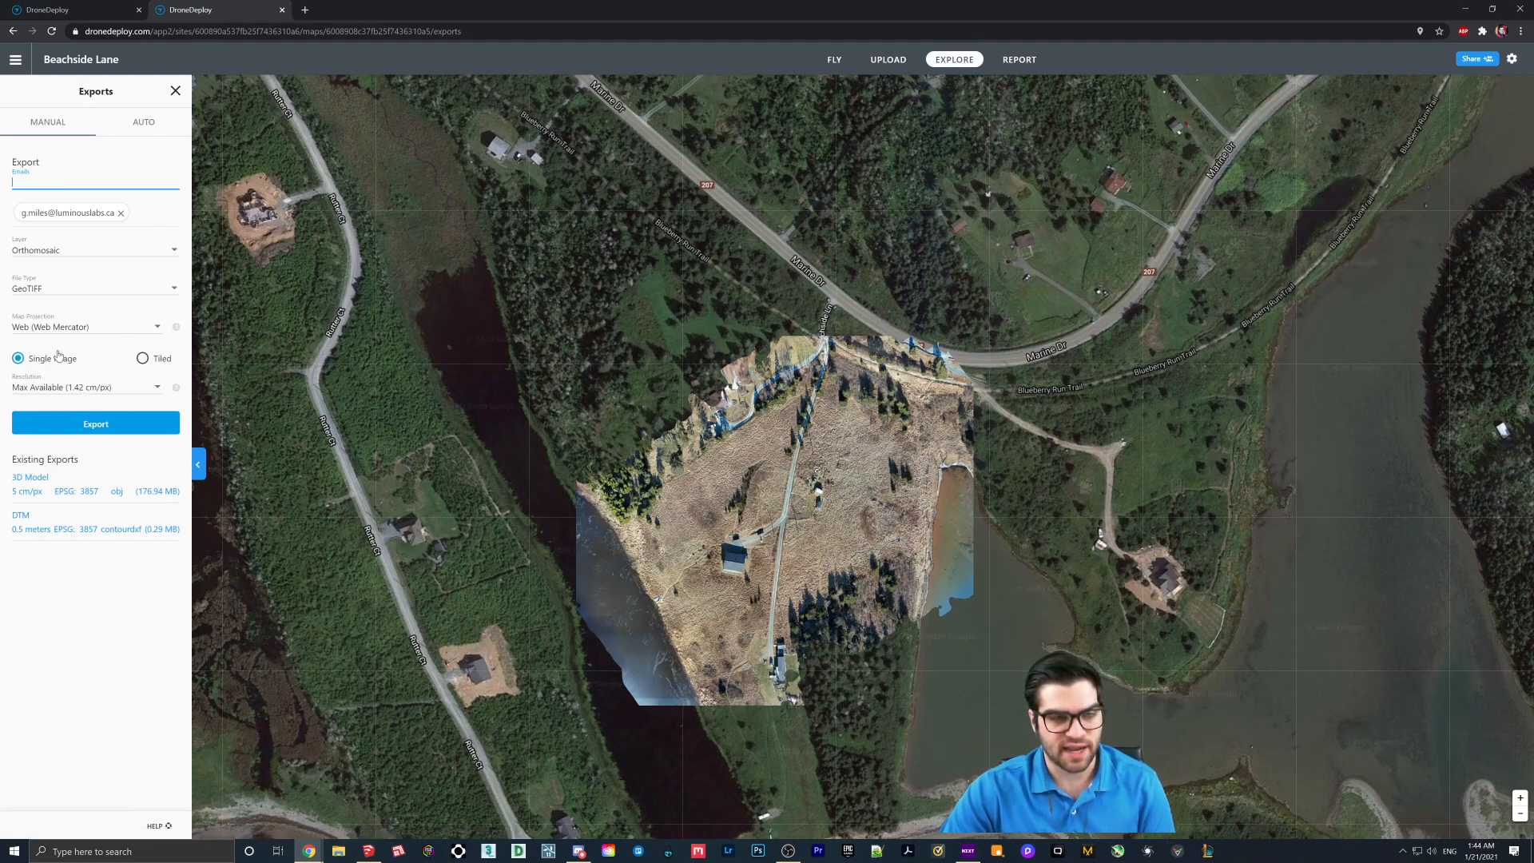
Review the available export file types and keep GeoTIFF selected
click(95, 288)
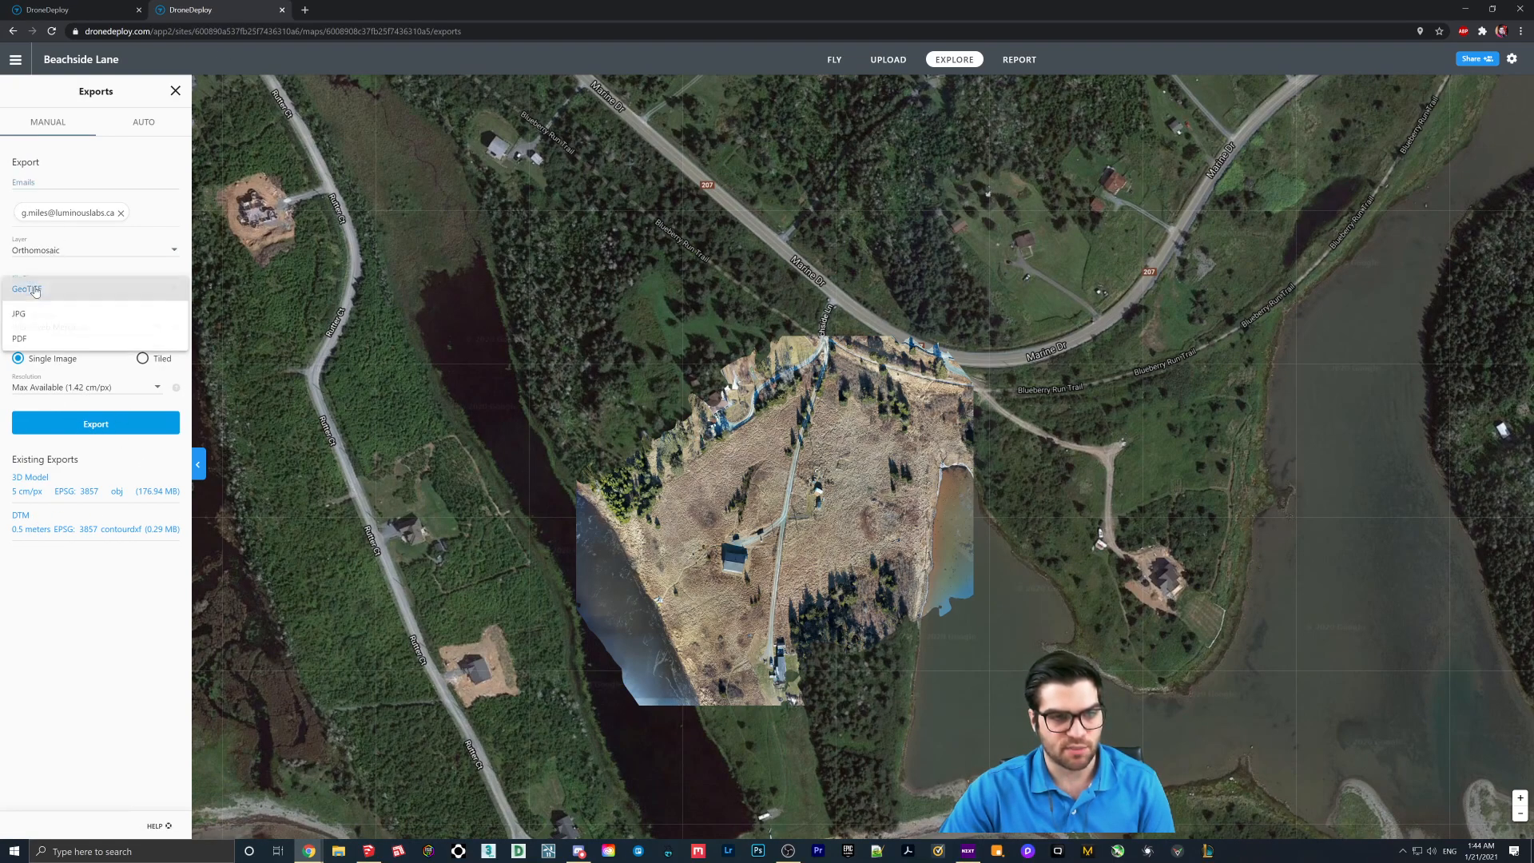
click(27, 288)
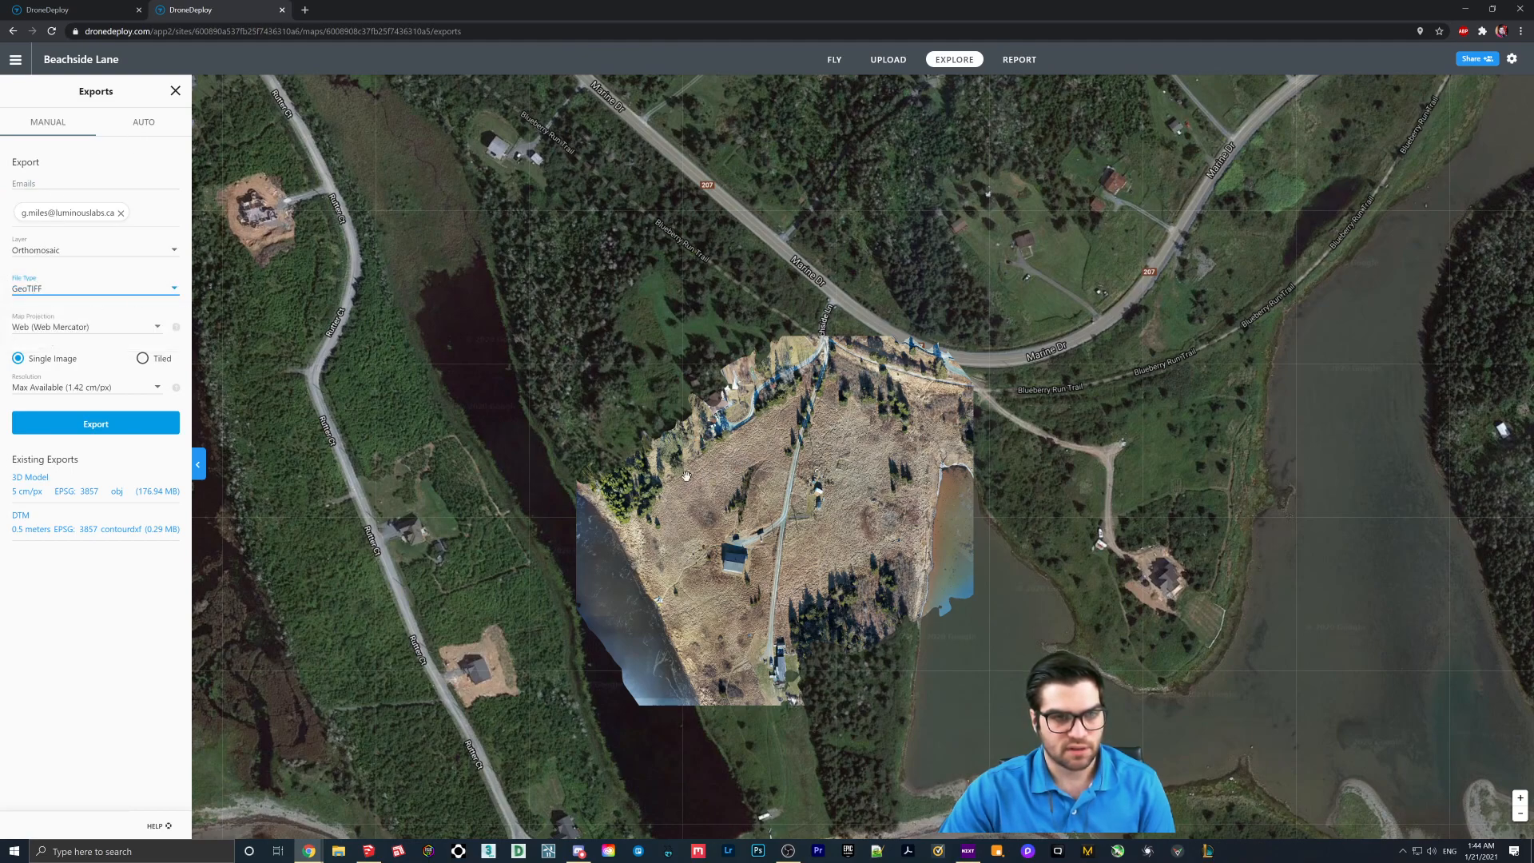
mouse_move(201, 191)
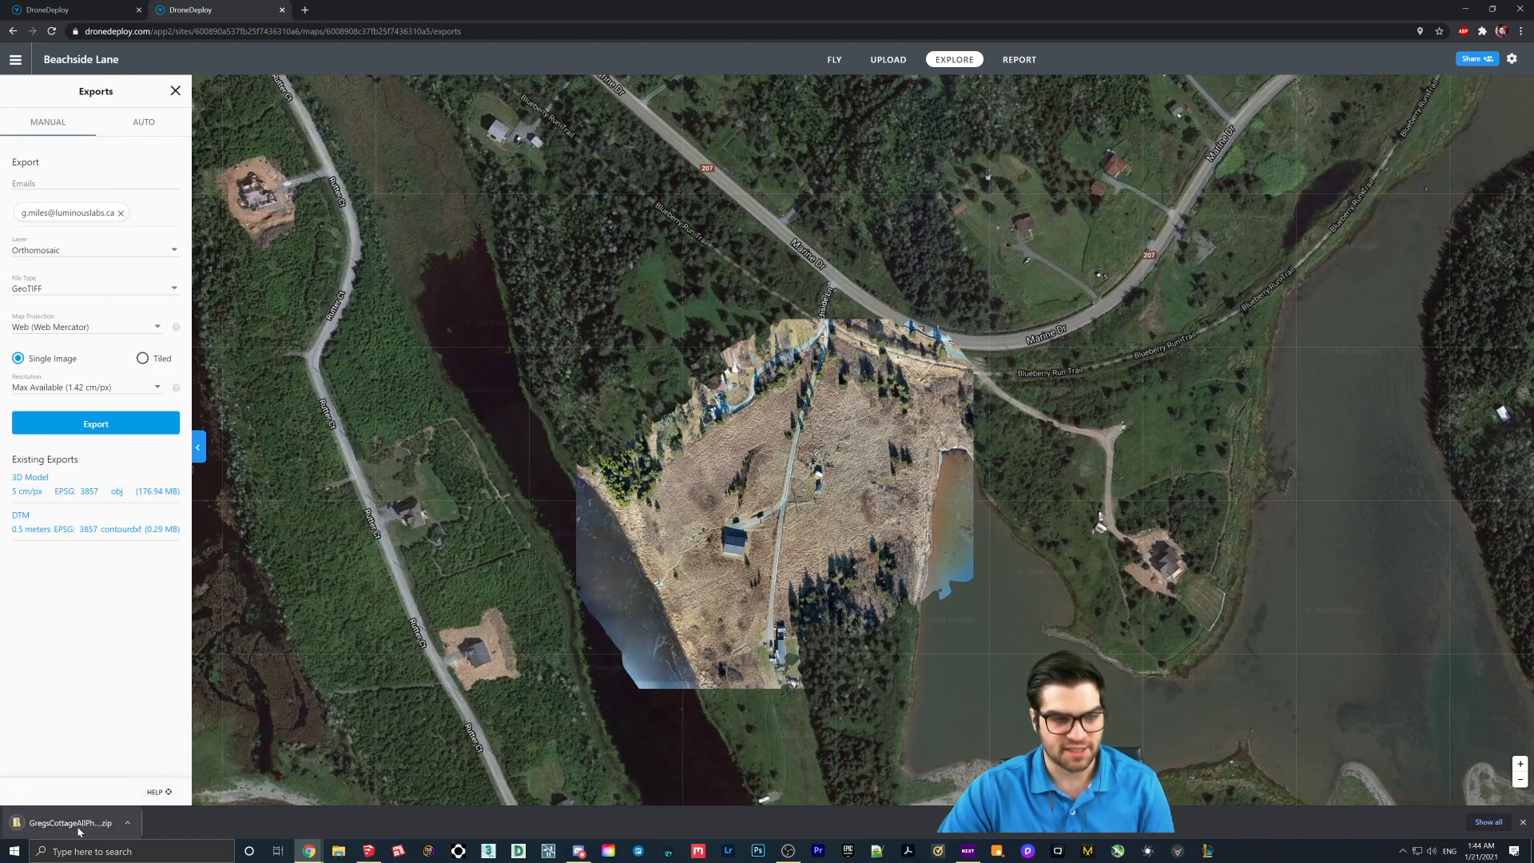
Open the downloaded DTM zip and move its DXF into Greg's Cottage > Videos
click(70, 822)
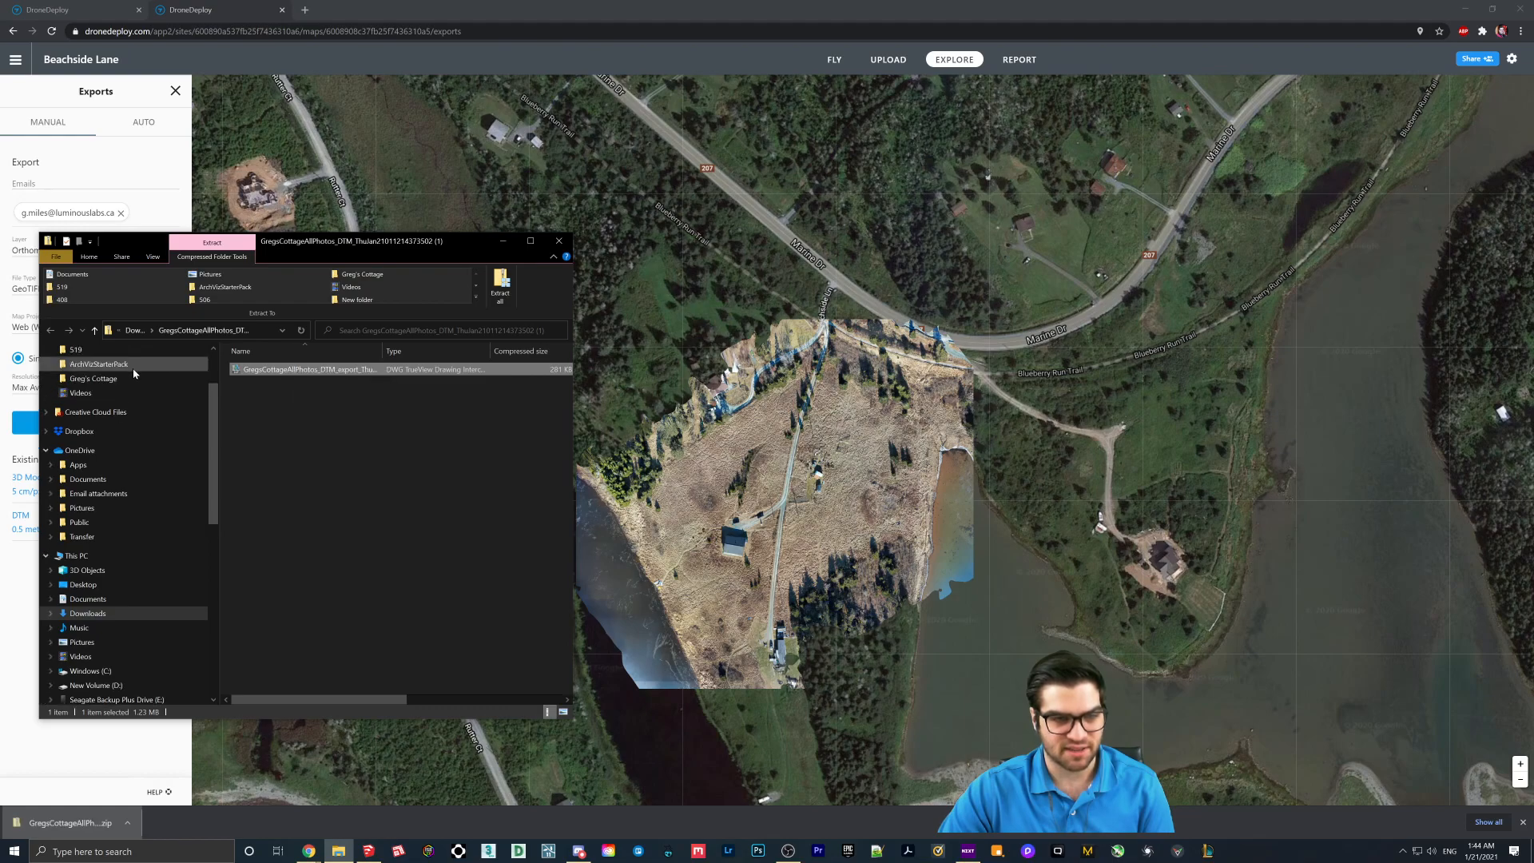
click(92, 378)
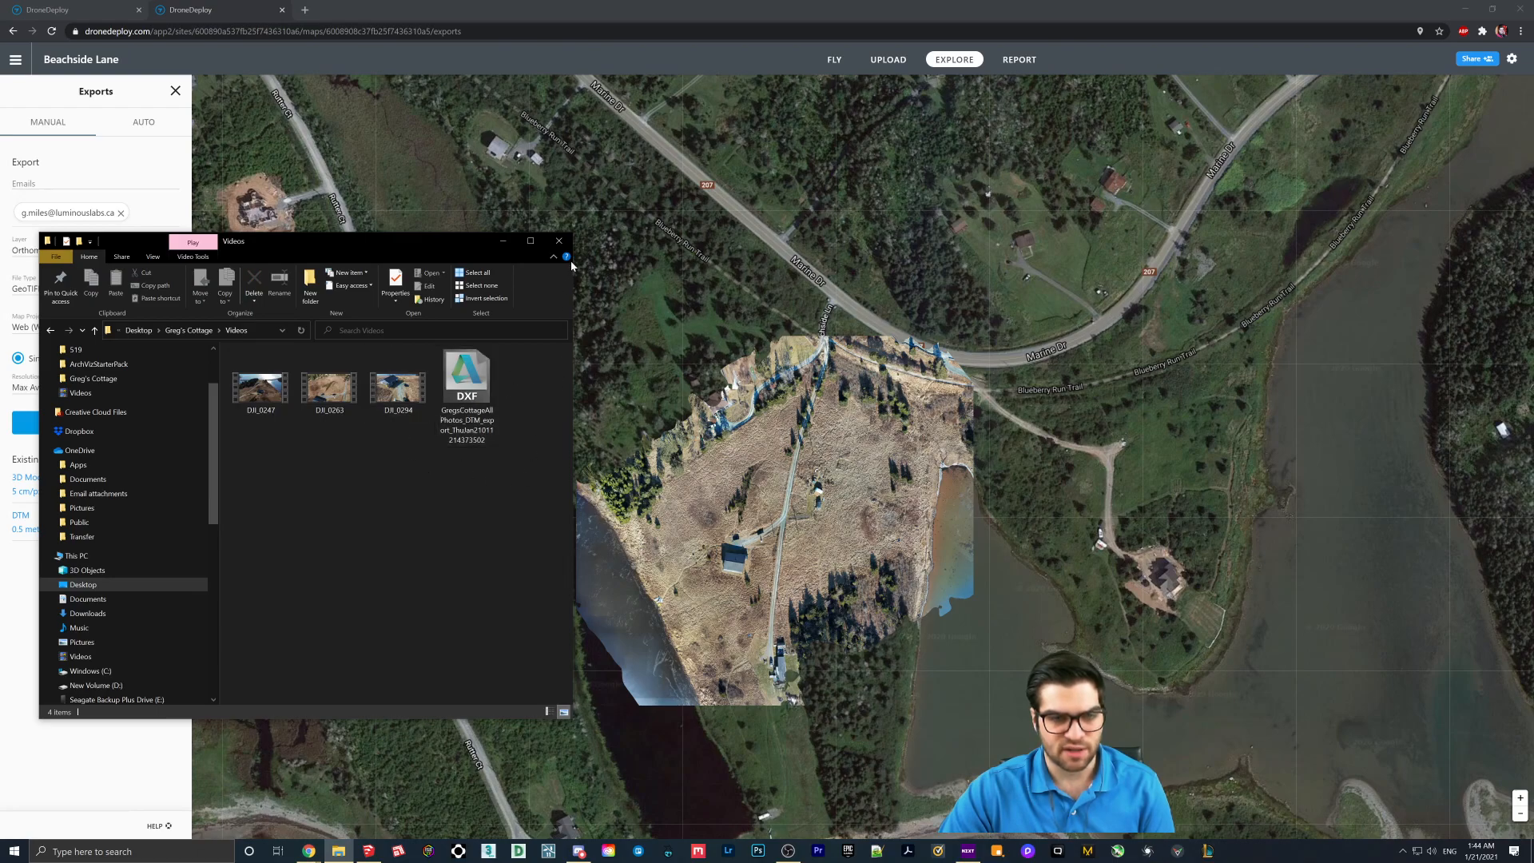
mouse_move(558, 240)
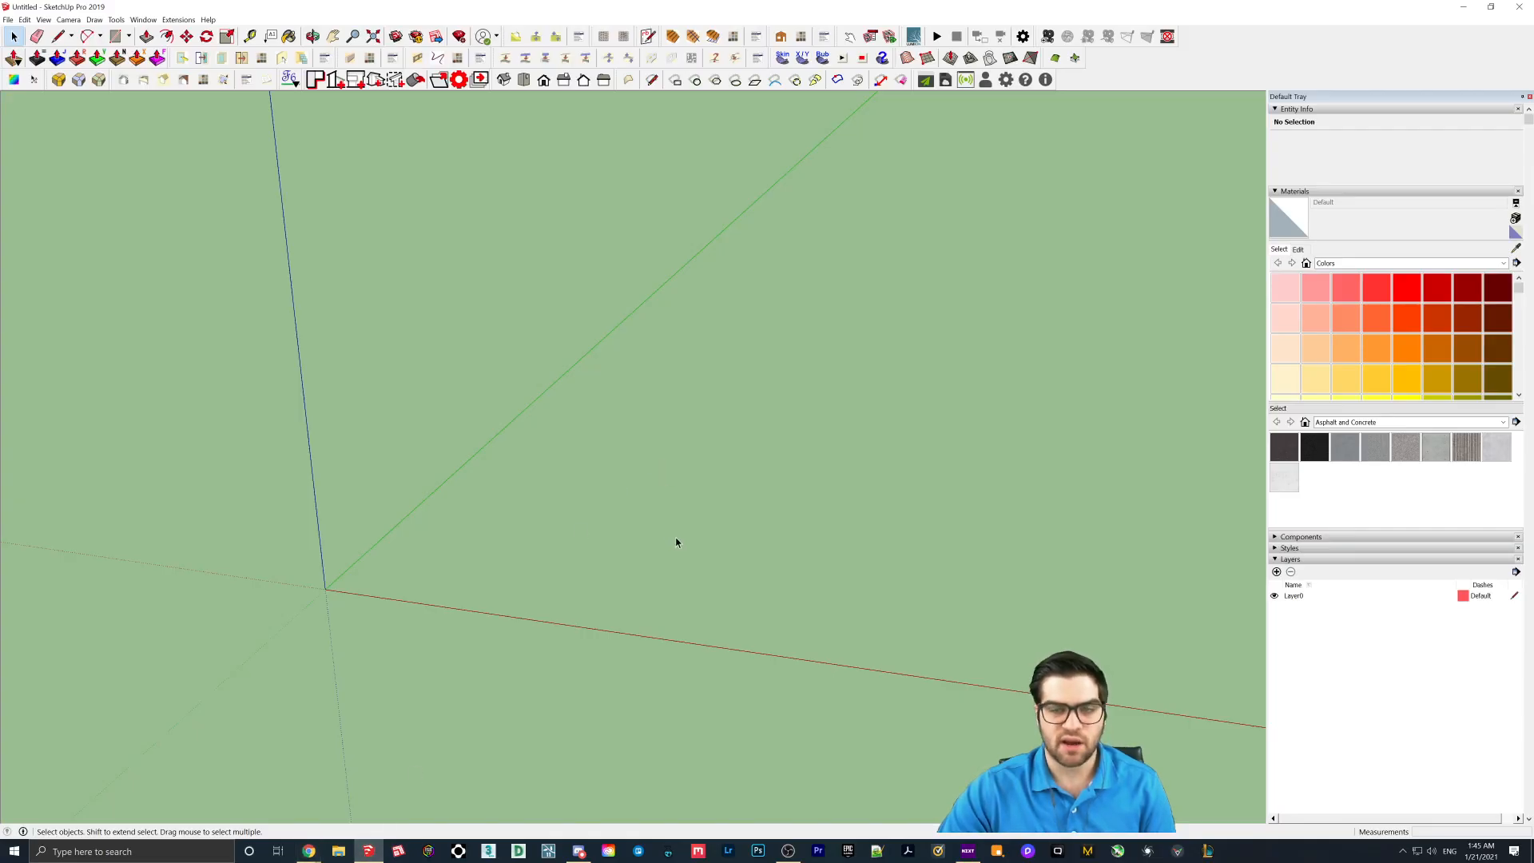
mouse_move(669, 530)
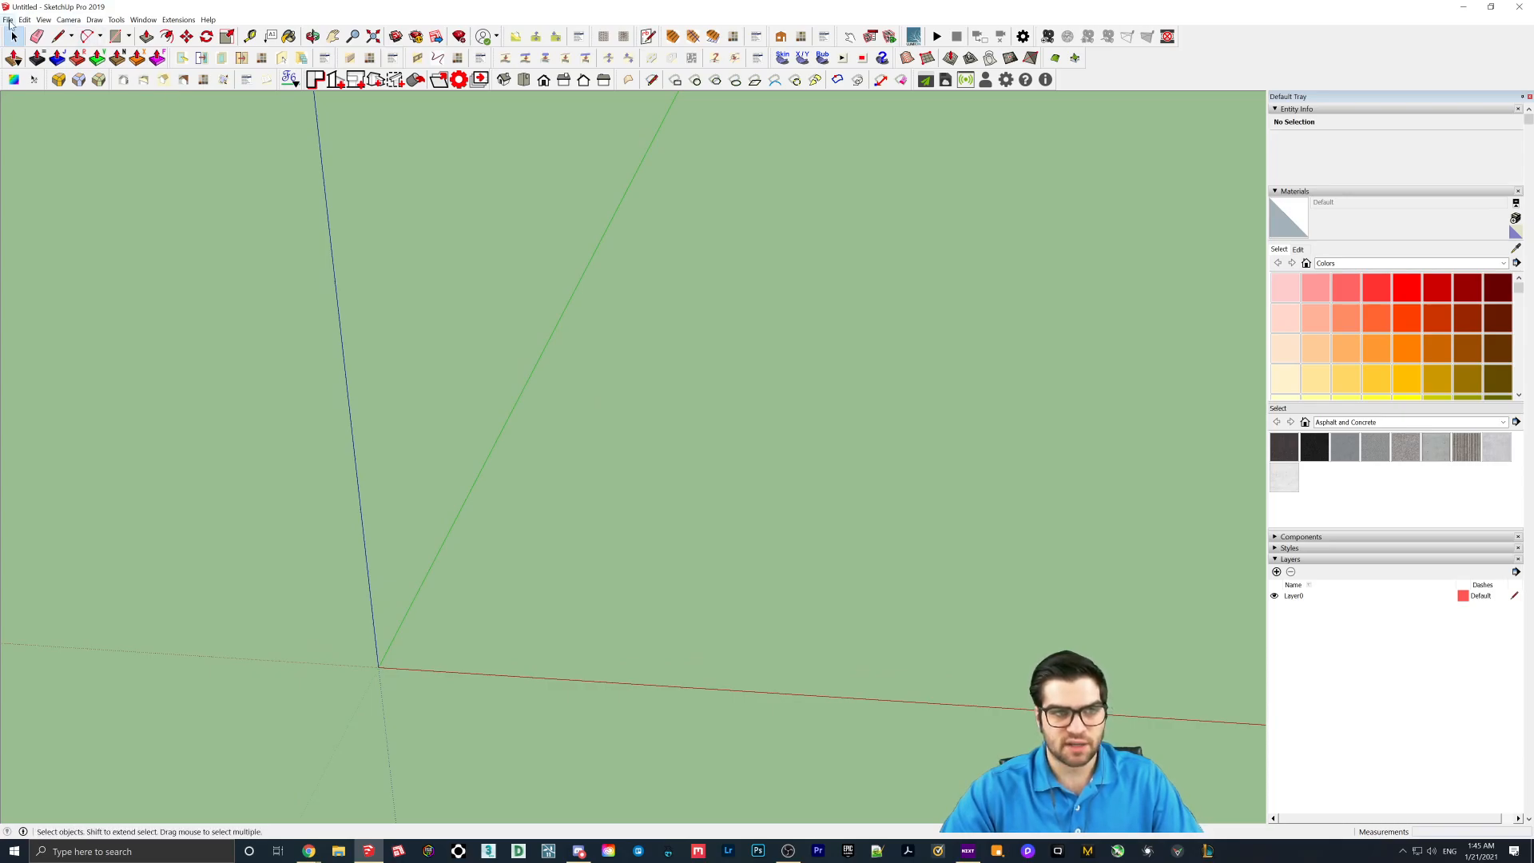
Import the GregsCottage DTM contour DXF as an AutoCAD file and dismiss the import report
click(7, 20)
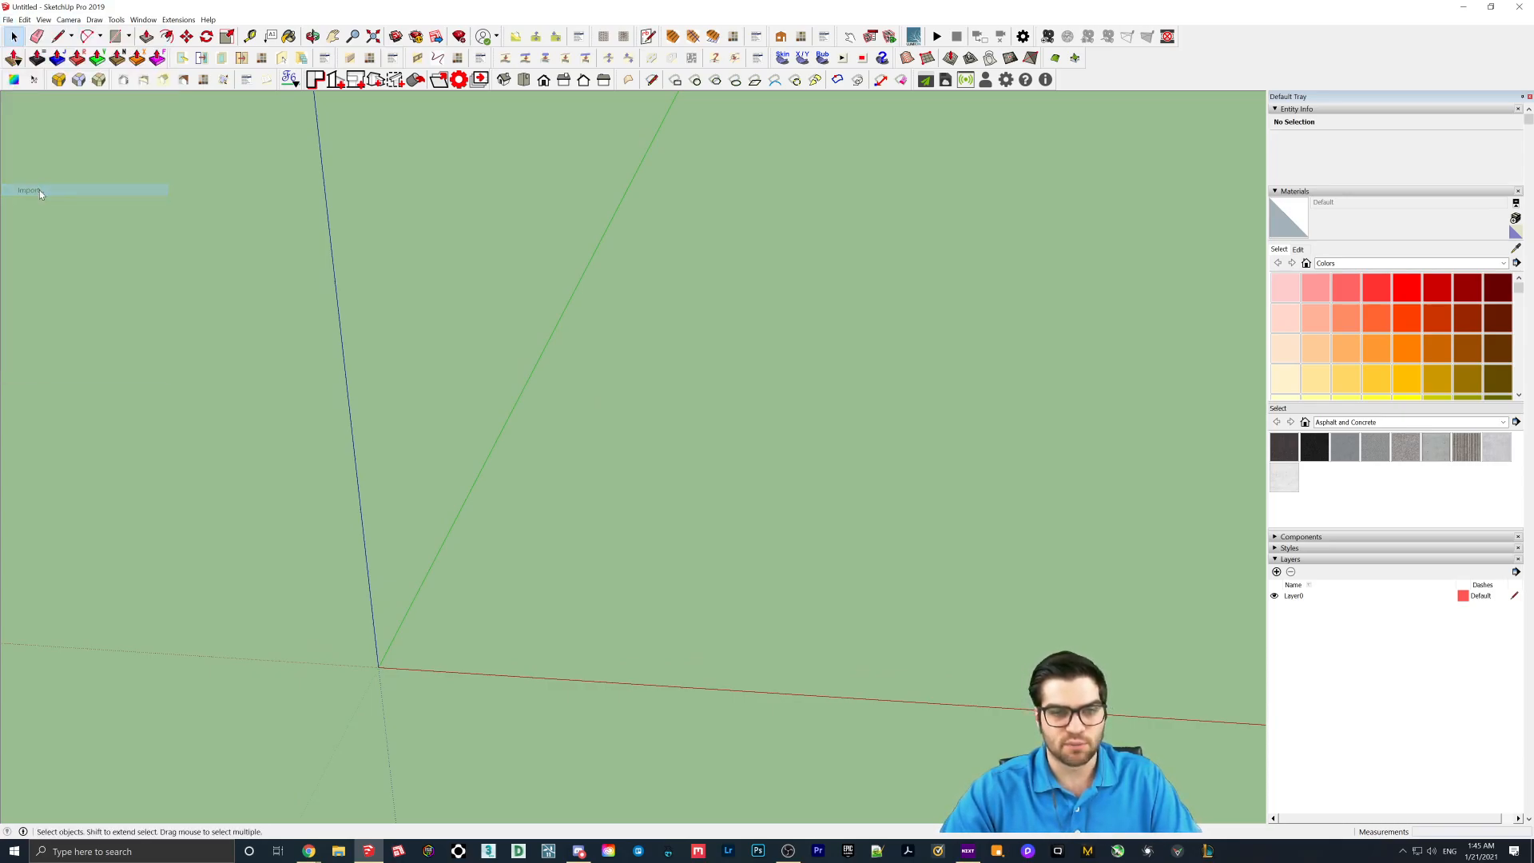
click(30, 191)
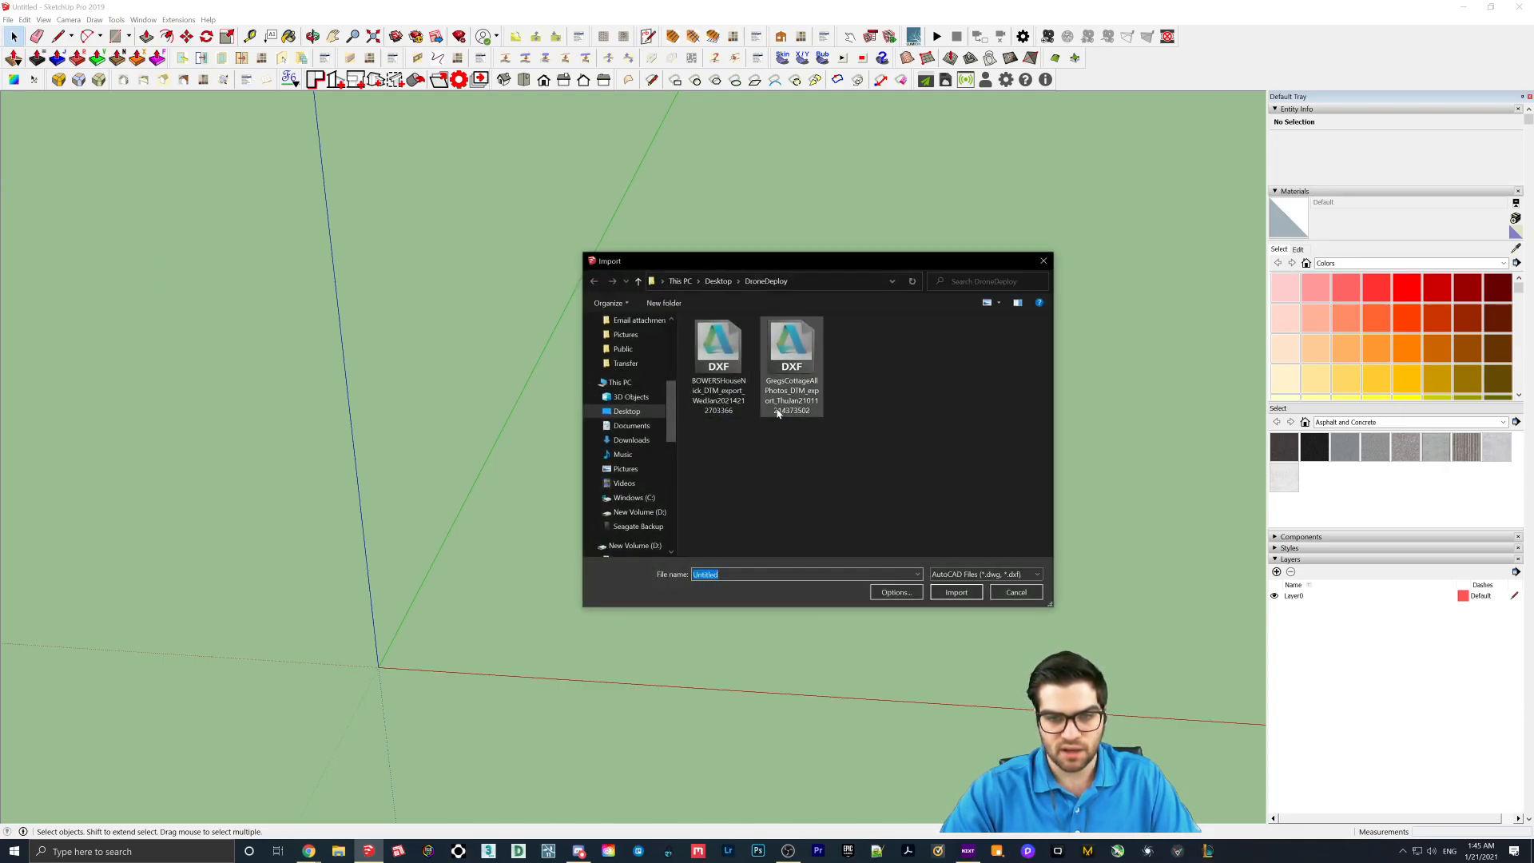
click(954, 592)
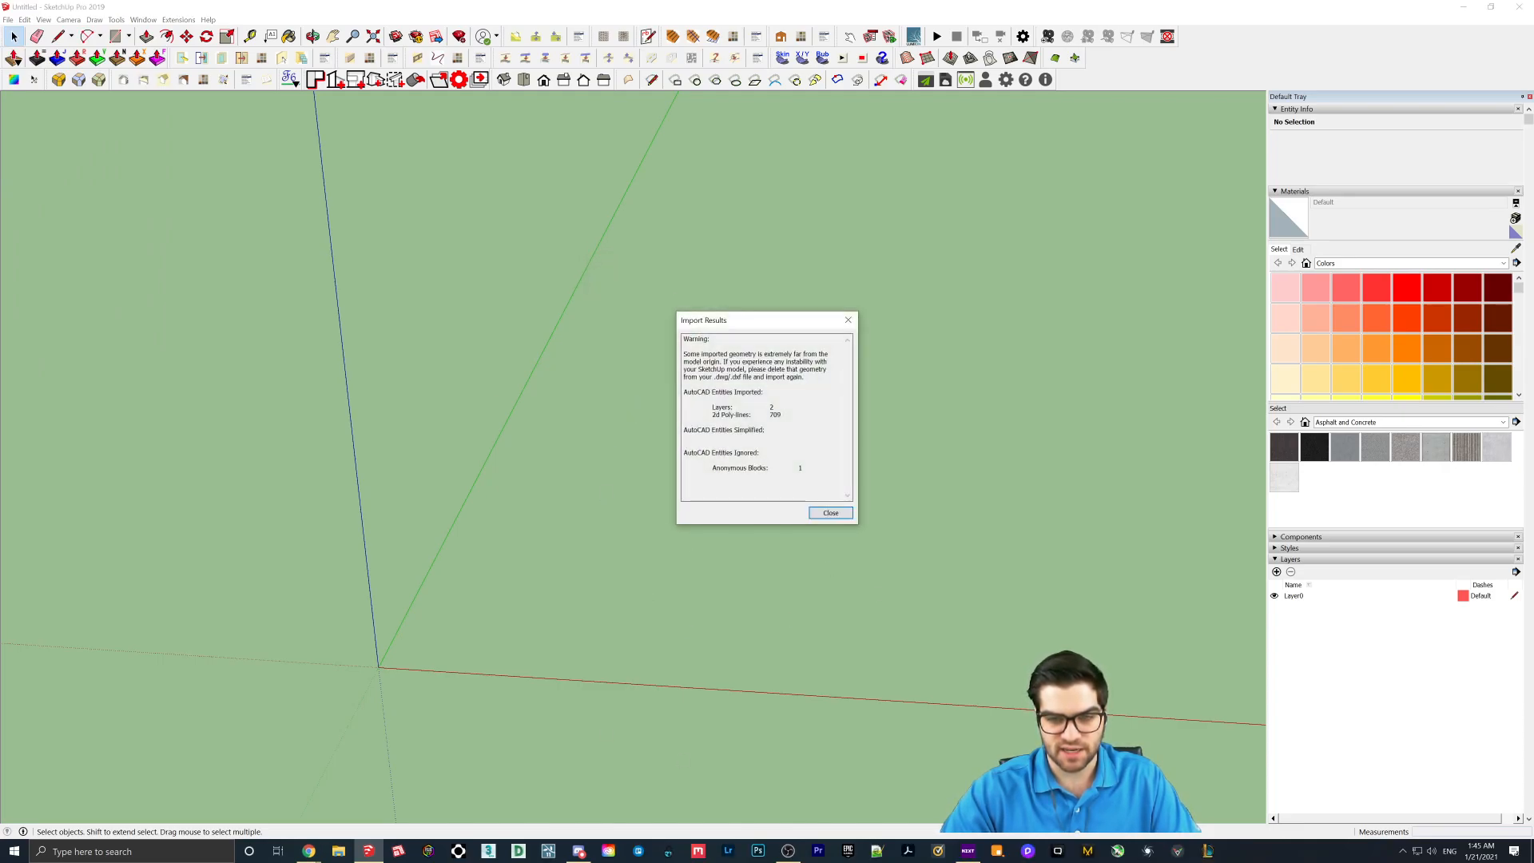
click(828, 513)
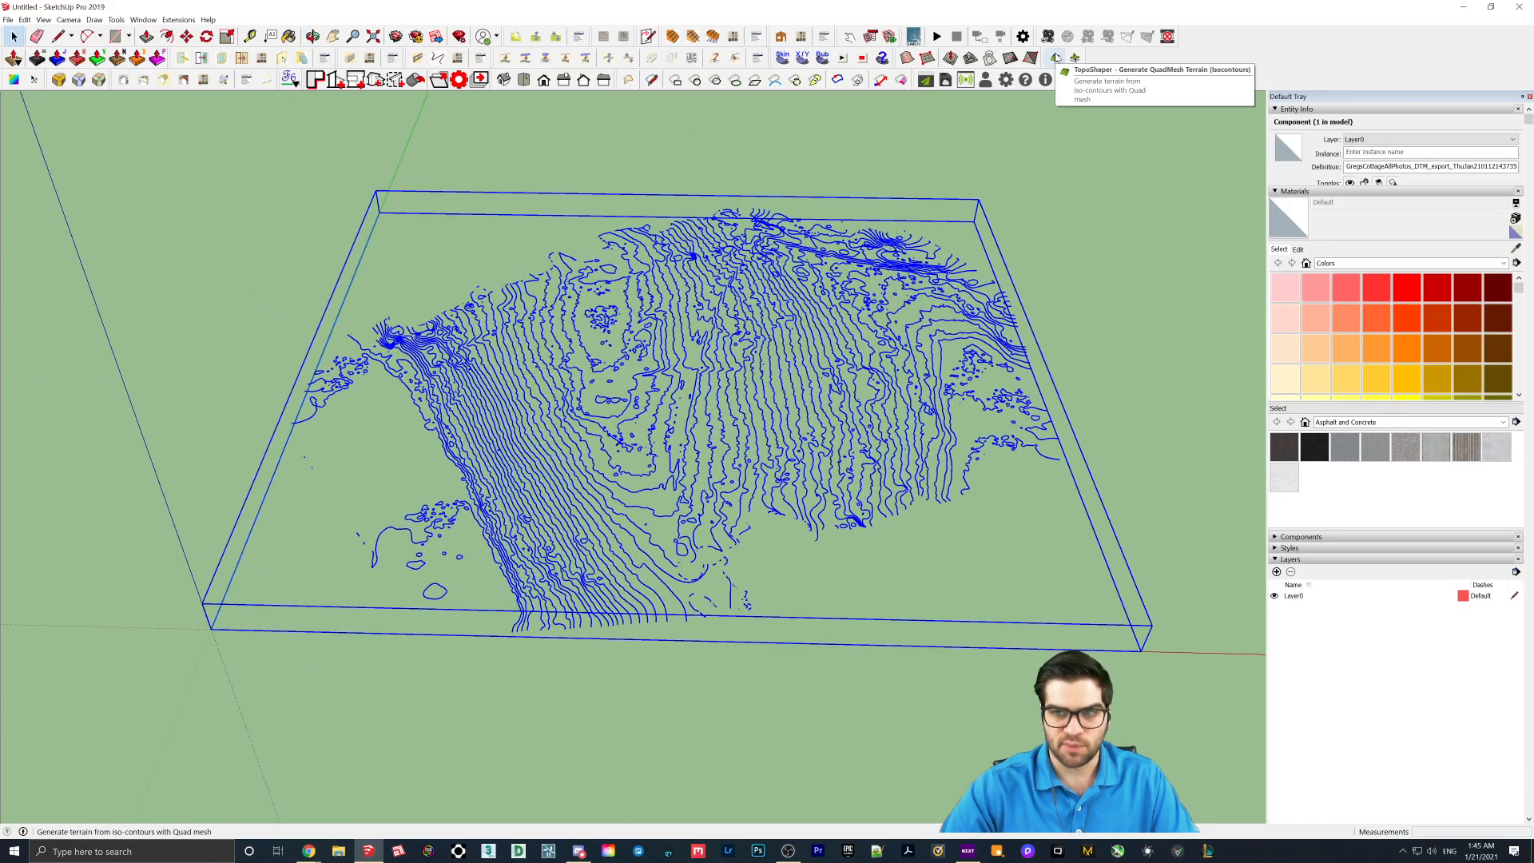
Run TopoShaper Generate QuadMesh Terrain on the contours and calculate the terrain preview
click(1056, 61)
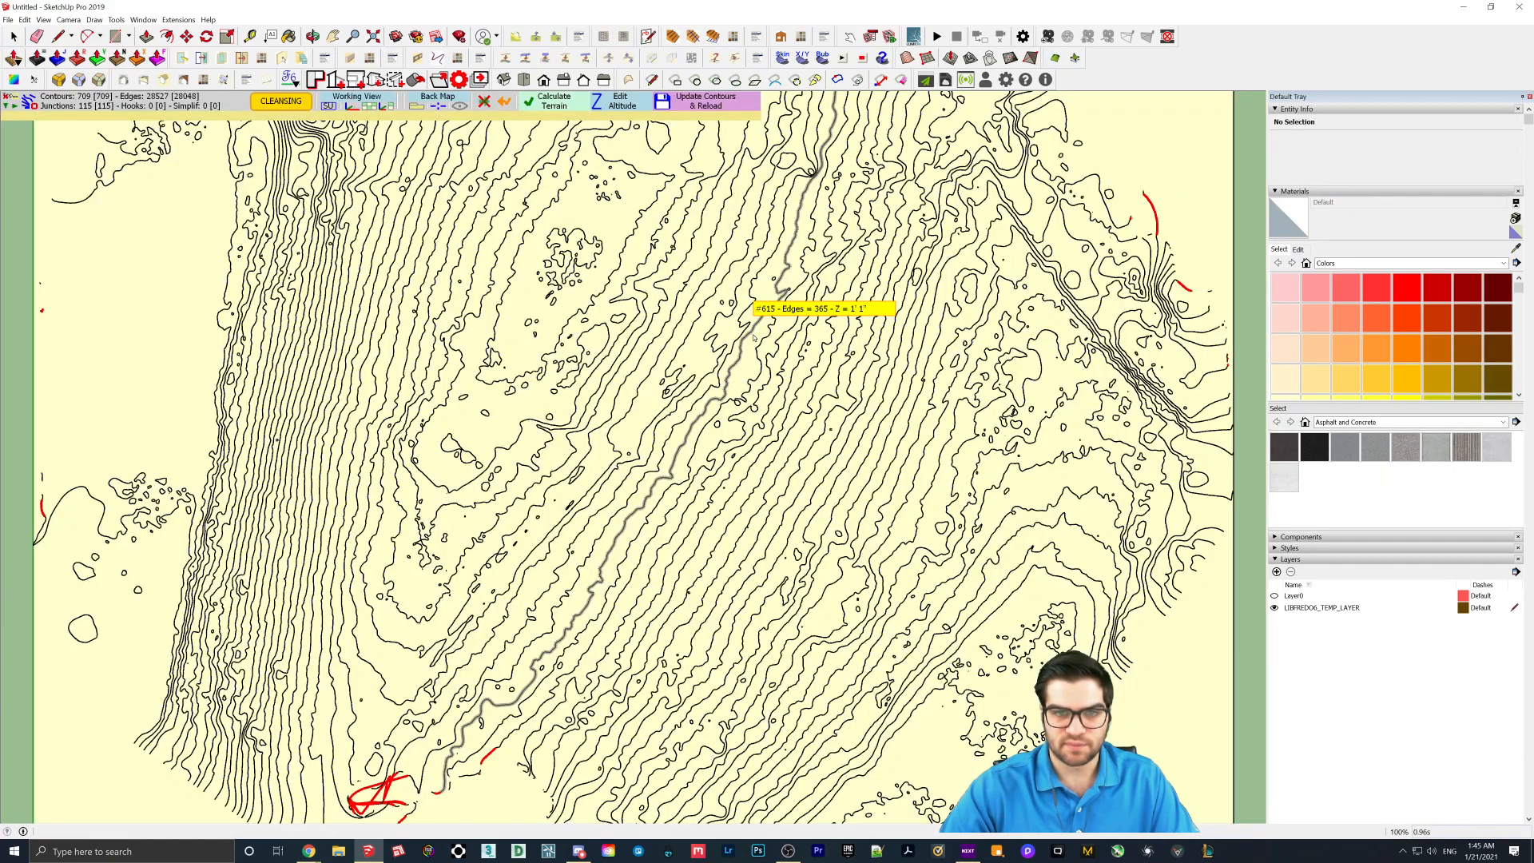
click(554, 101)
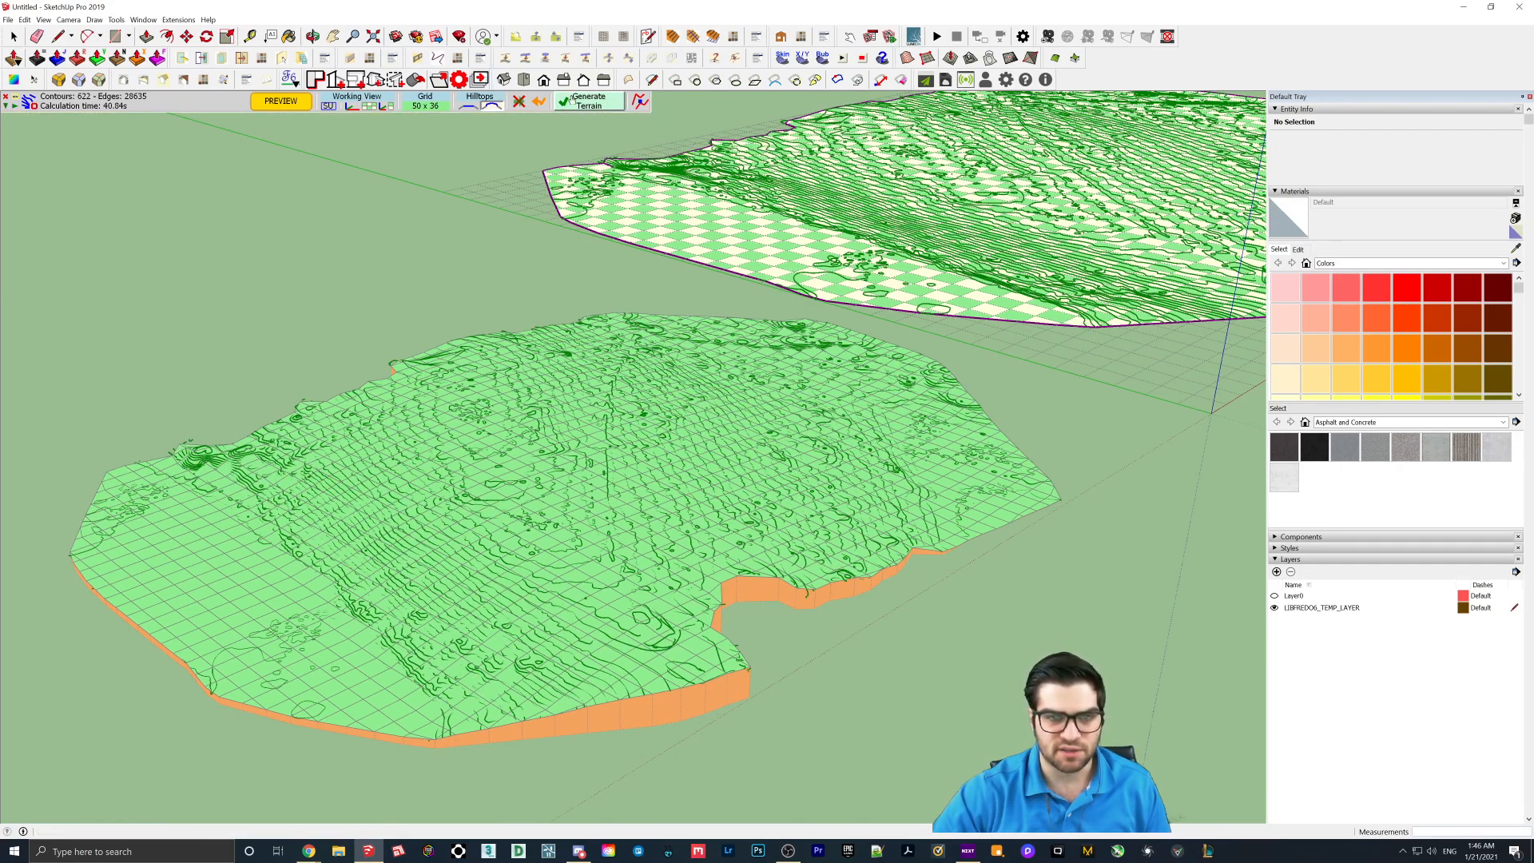
Generate the final terrain group from the TopoShaper preview
click(587, 101)
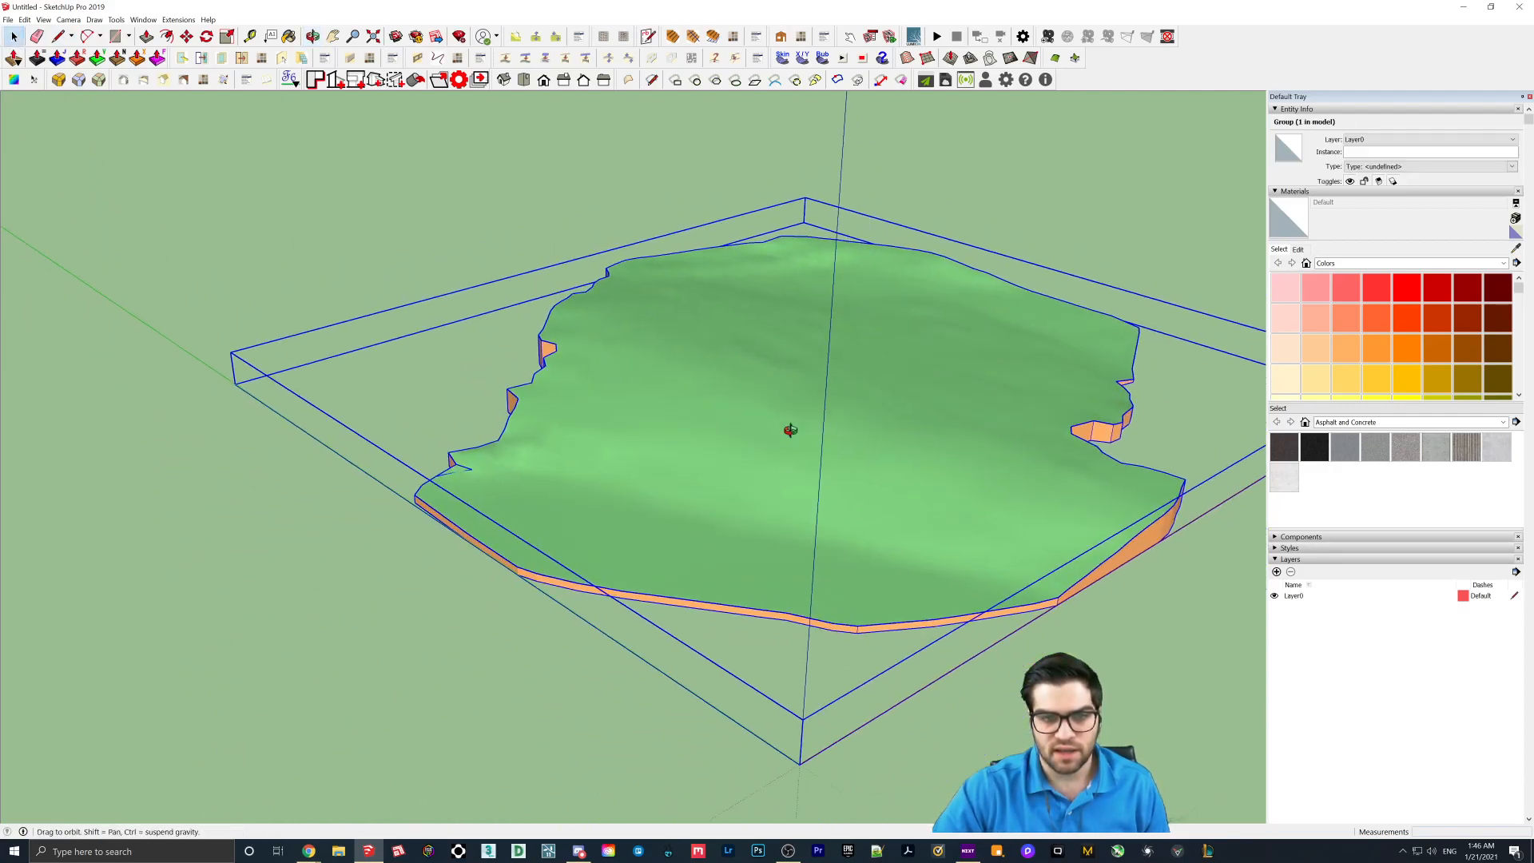
Orbit the terrain and browse the Landscaping, Fencing and Vegetation materials for Grass Dark Green
drag(789, 431, 958, 461)
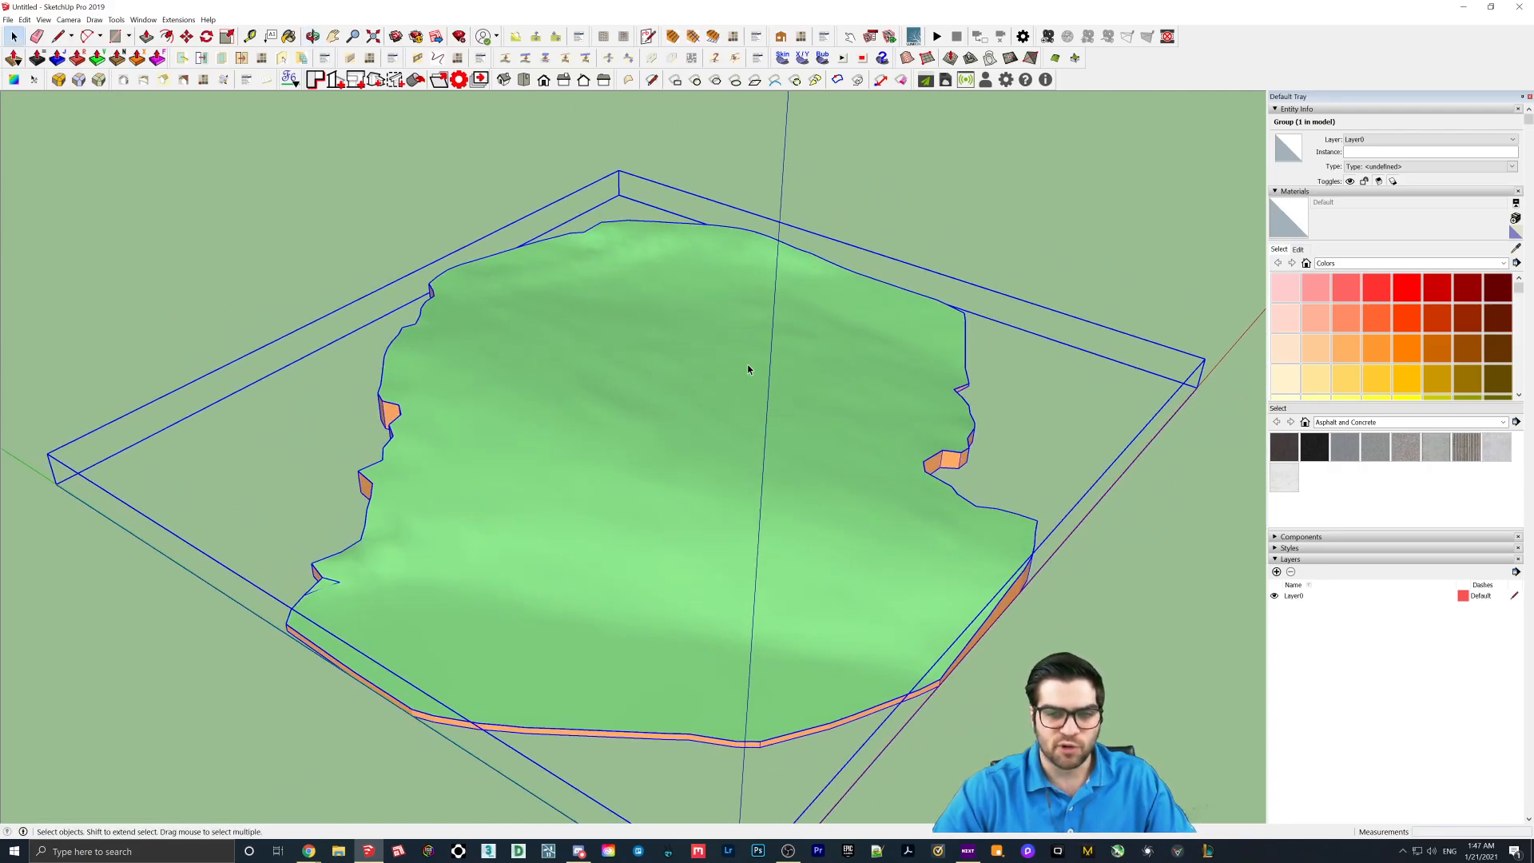
mouse_move(604, 36)
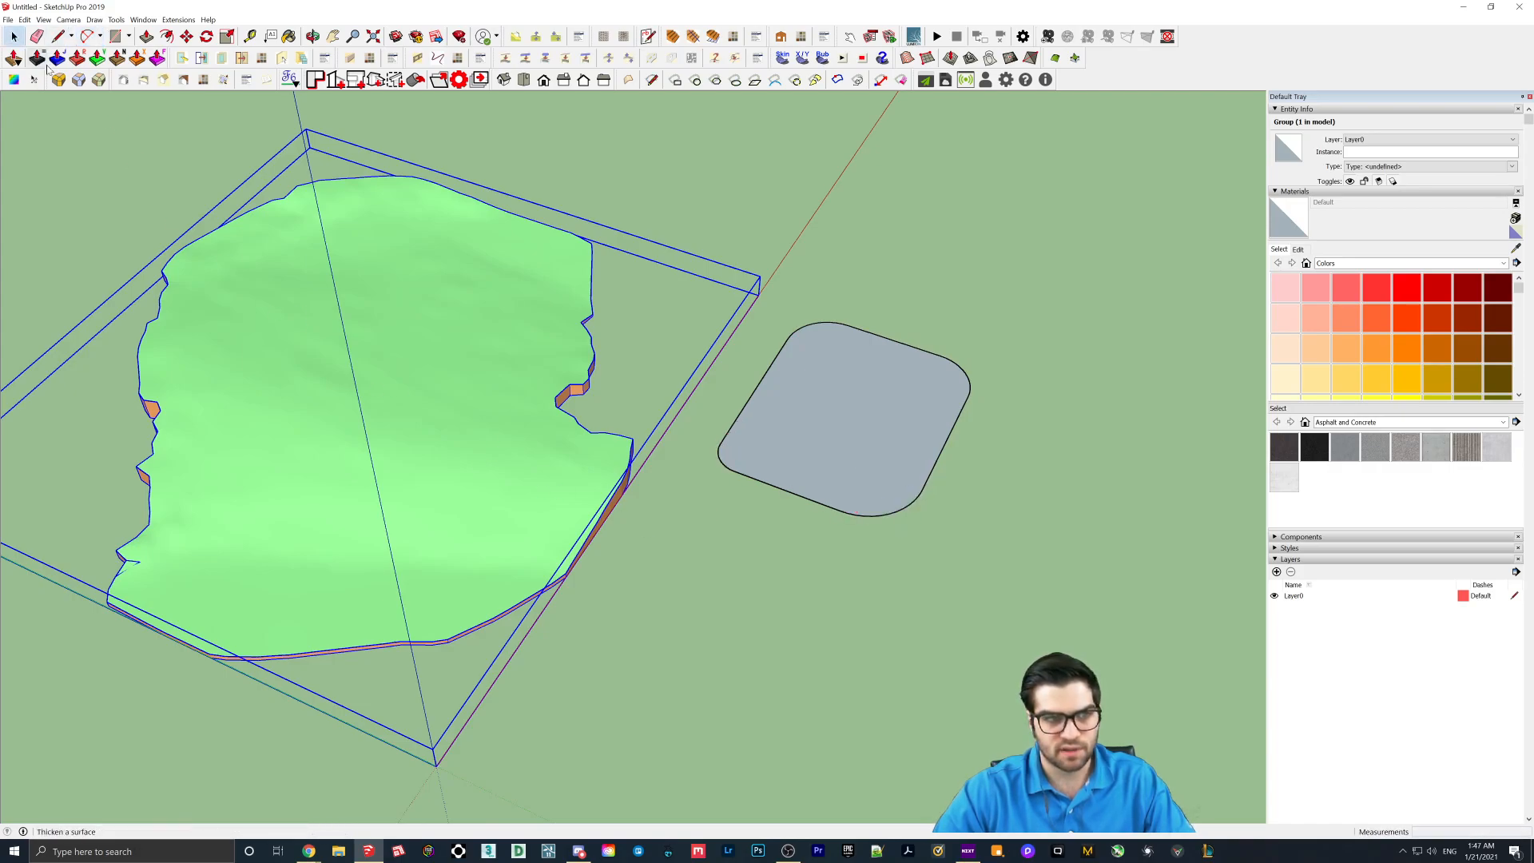
click(1502, 262)
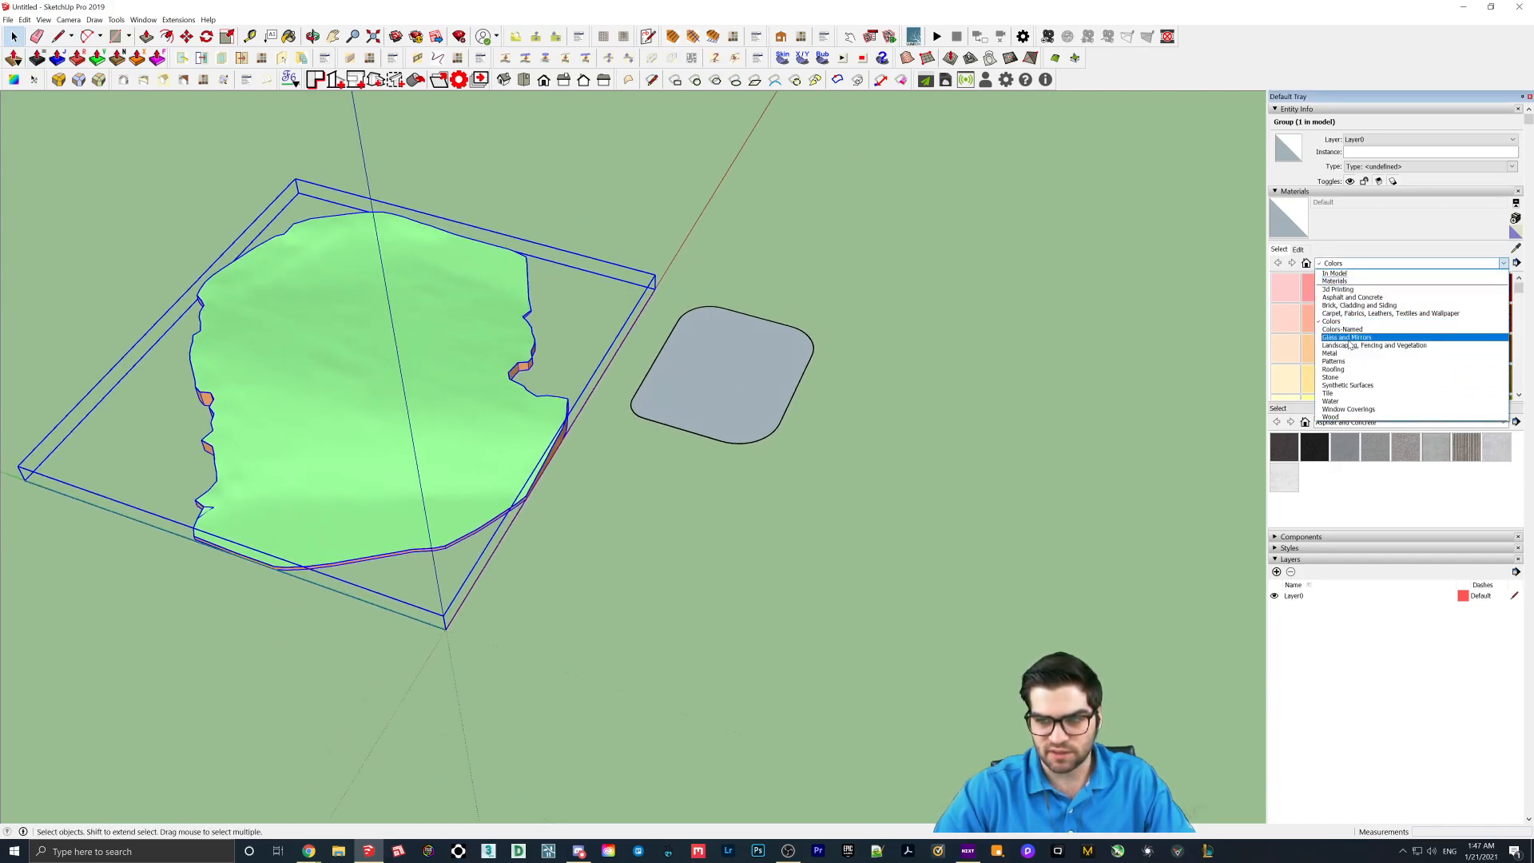
click(1346, 337)
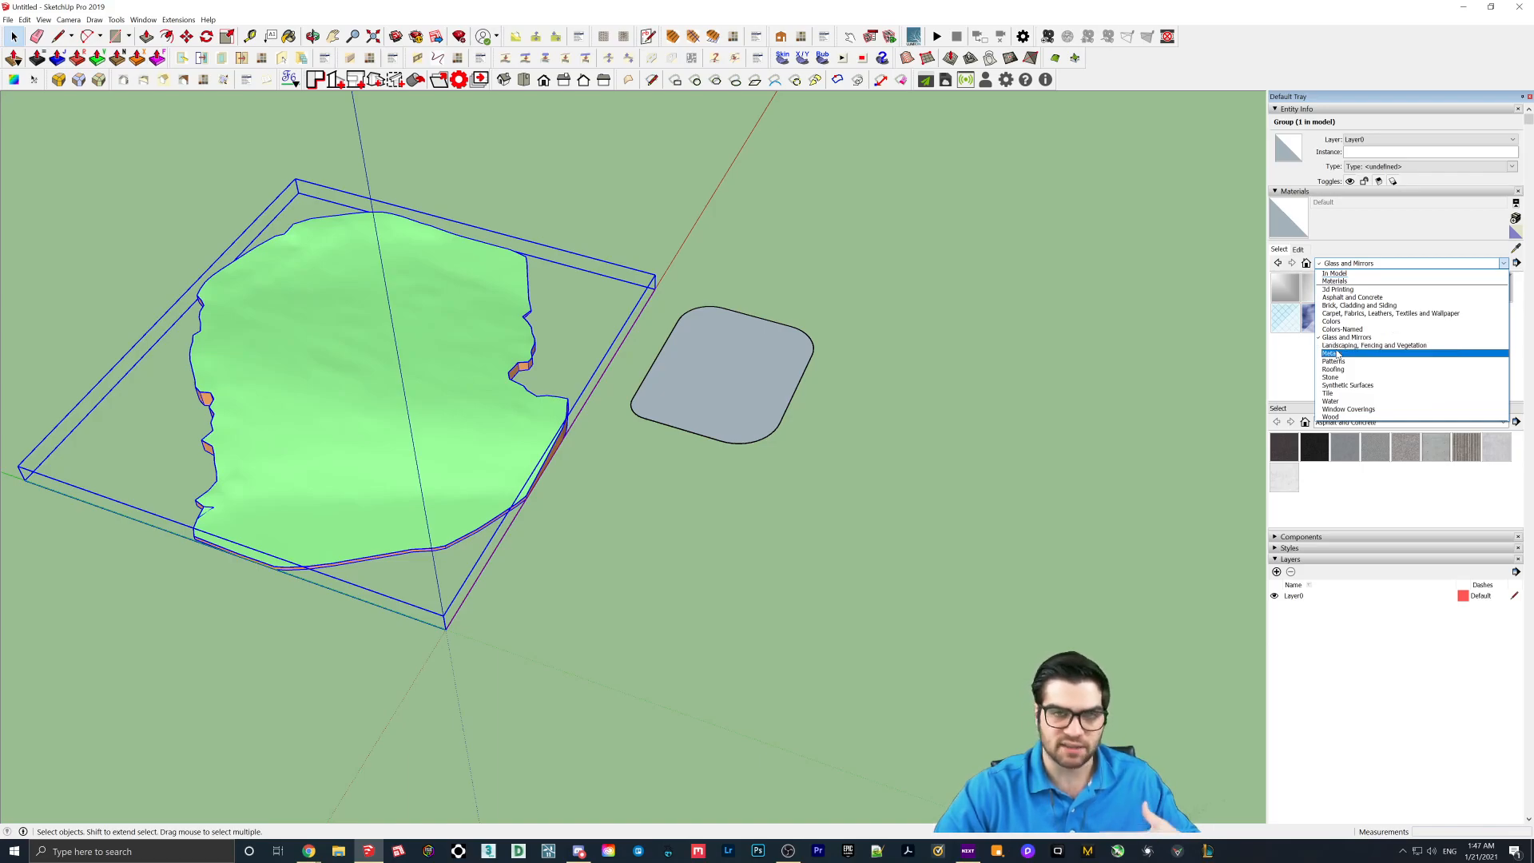
click(1373, 344)
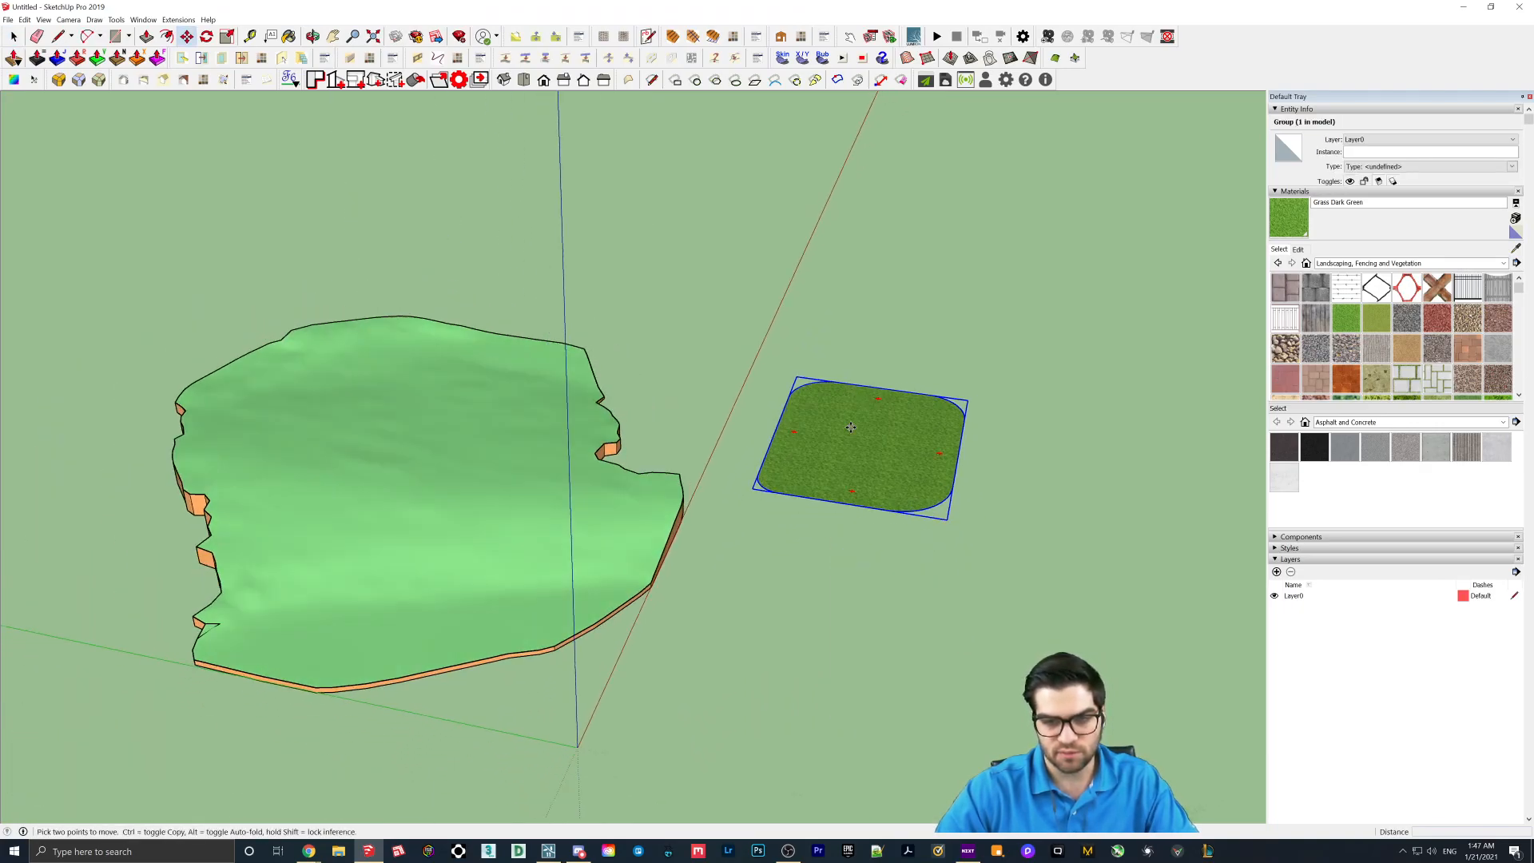
Centre the grass square over the terrain and save the terrain model
drag(849, 427, 552, 249)
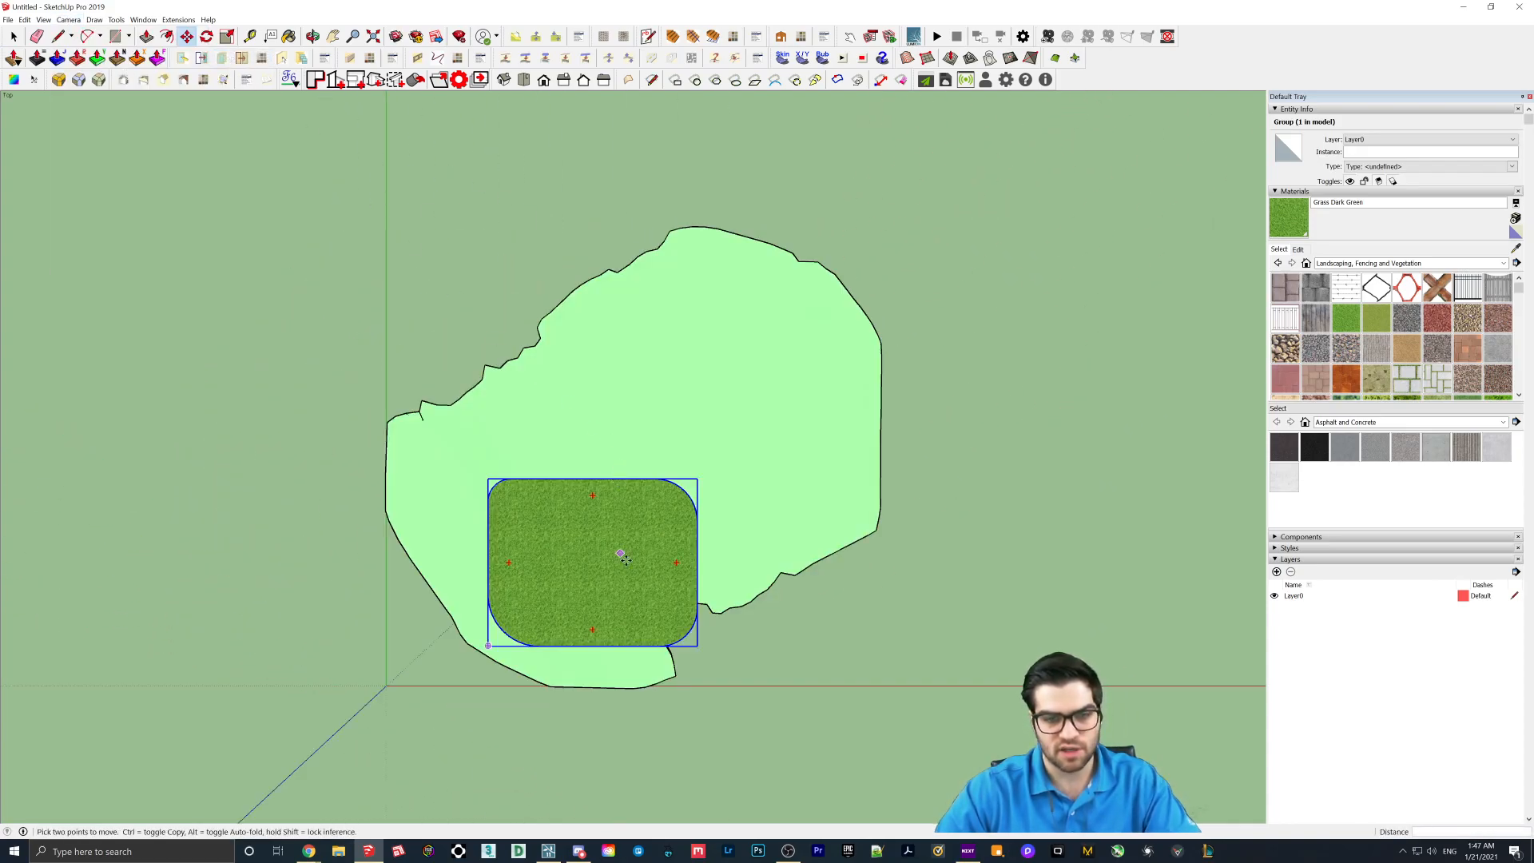
drag(622, 556, 681, 448)
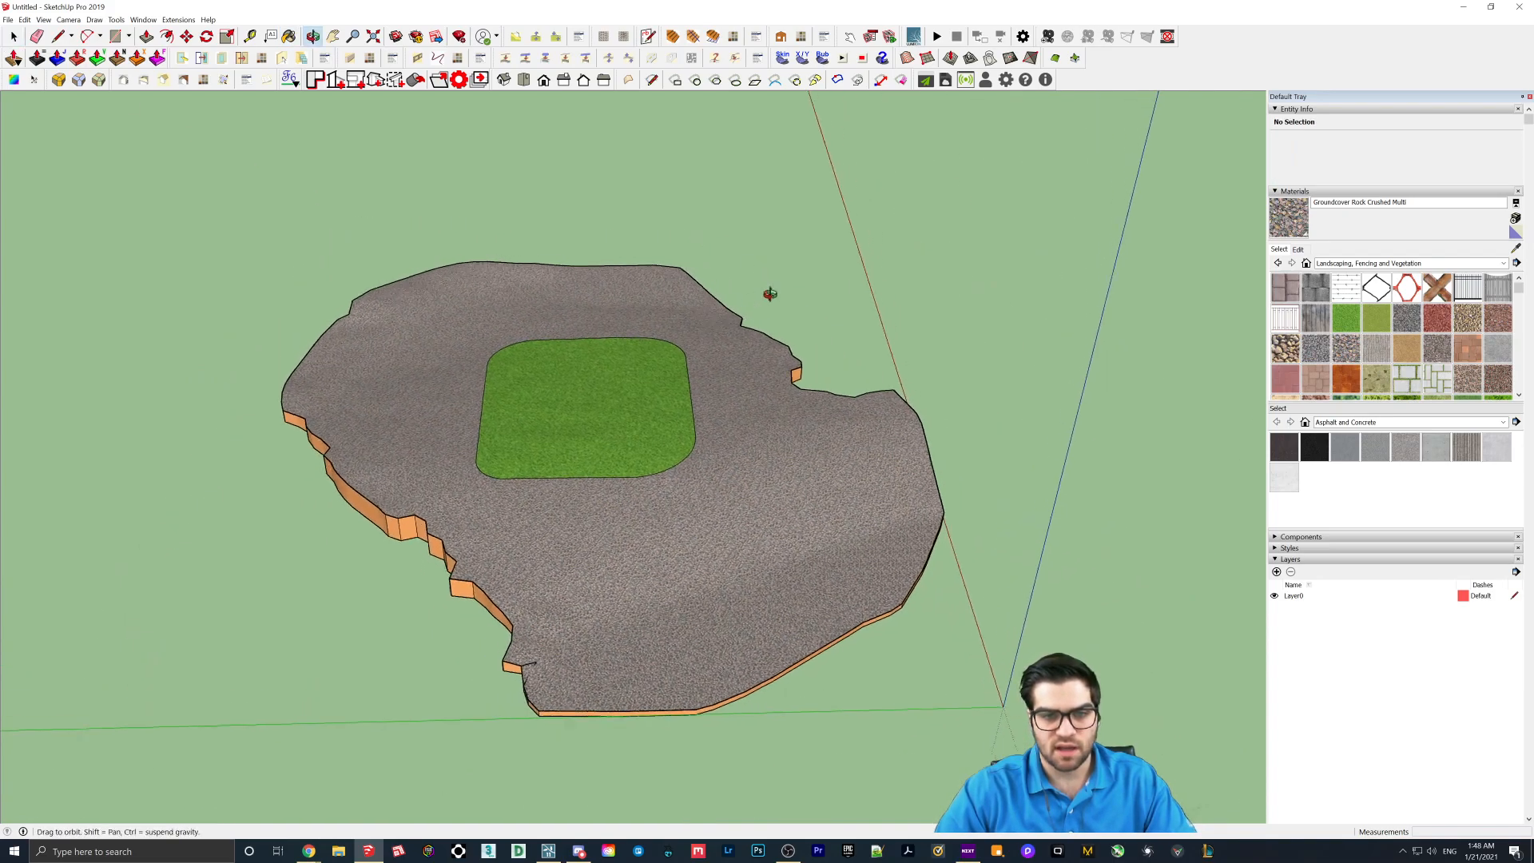
click(8, 18)
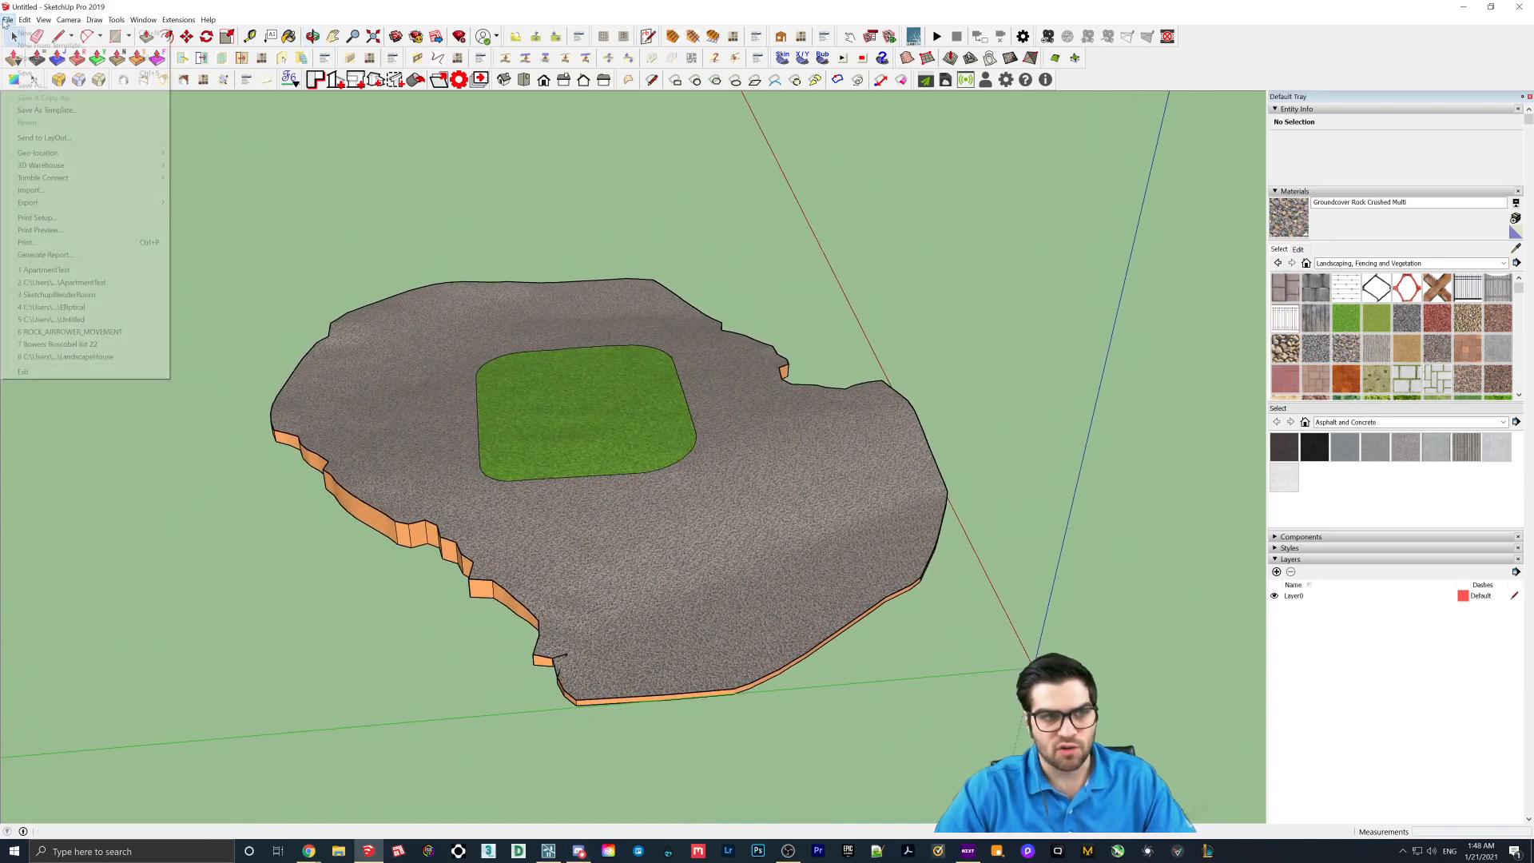
click(40, 97)
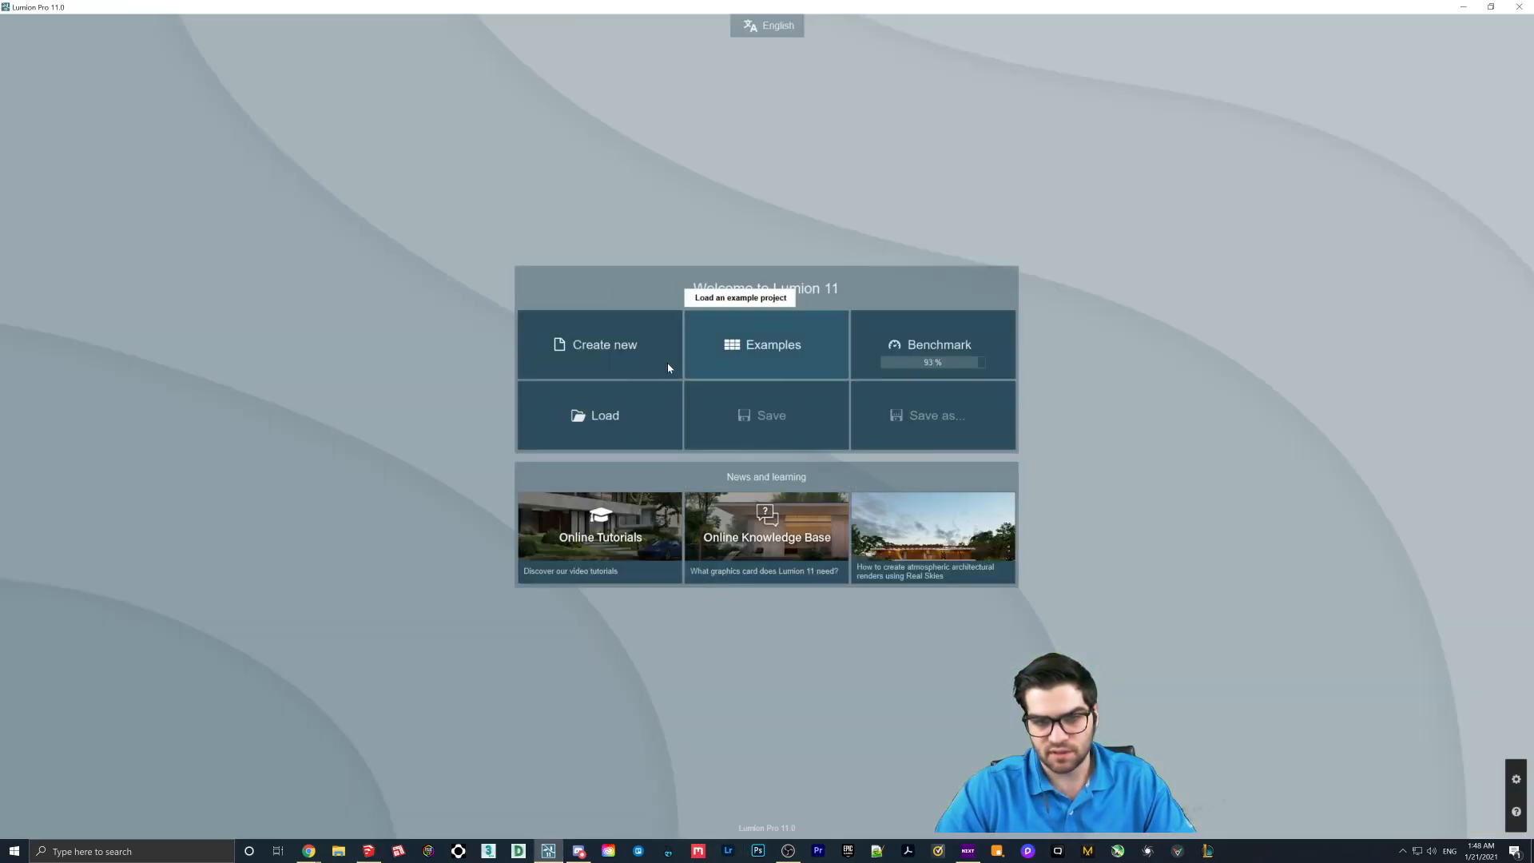
Create a new empty project from the Lumion welcome screen
click(604, 344)
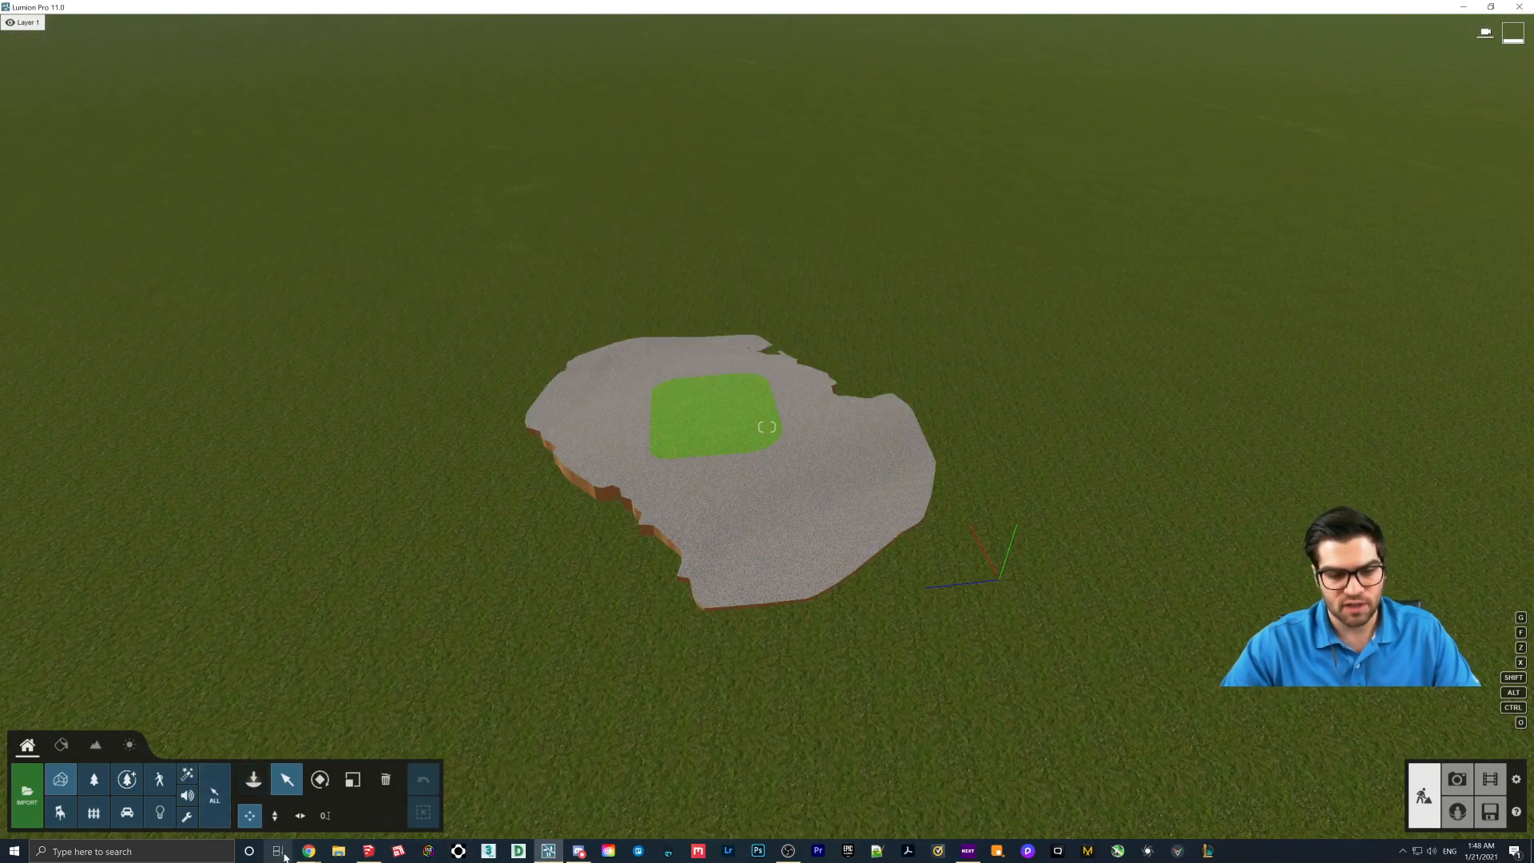
Close the DroneDeploy exports panel and view the site as a flat elevation-coloured map
click(309, 850)
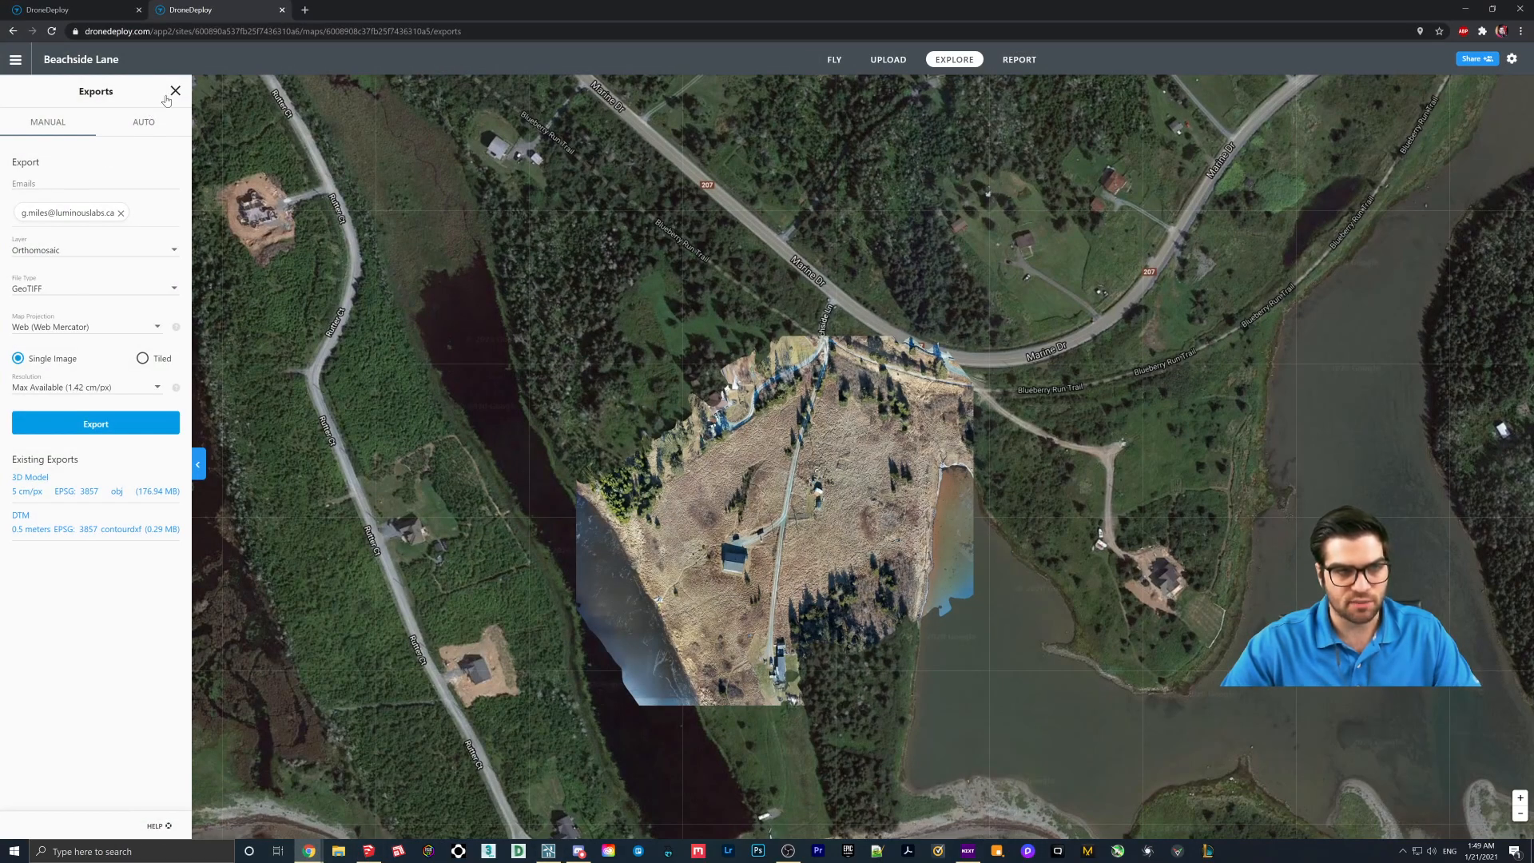
click(175, 91)
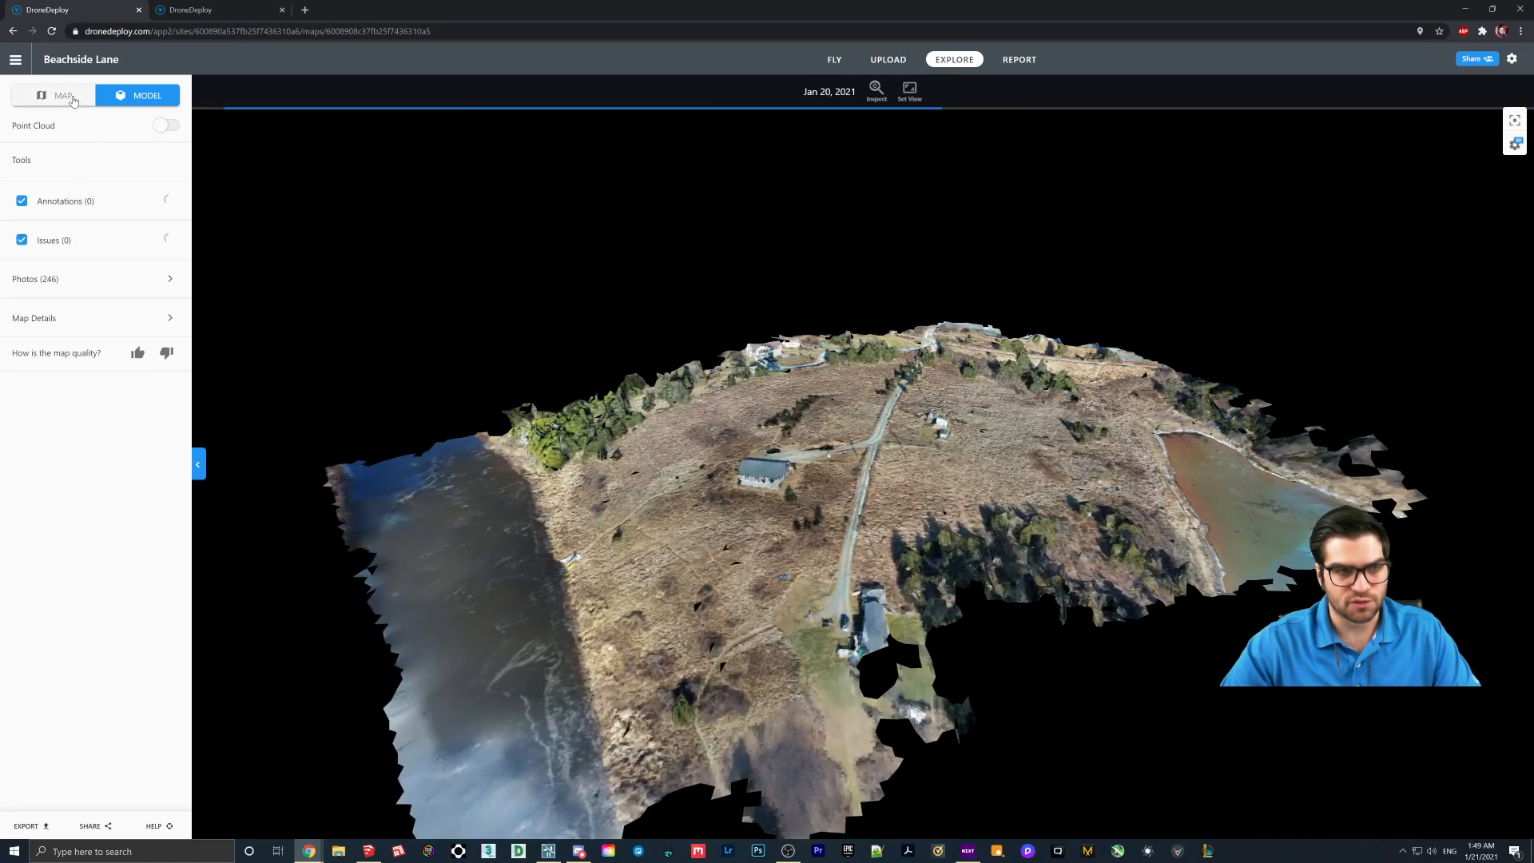
click(62, 95)
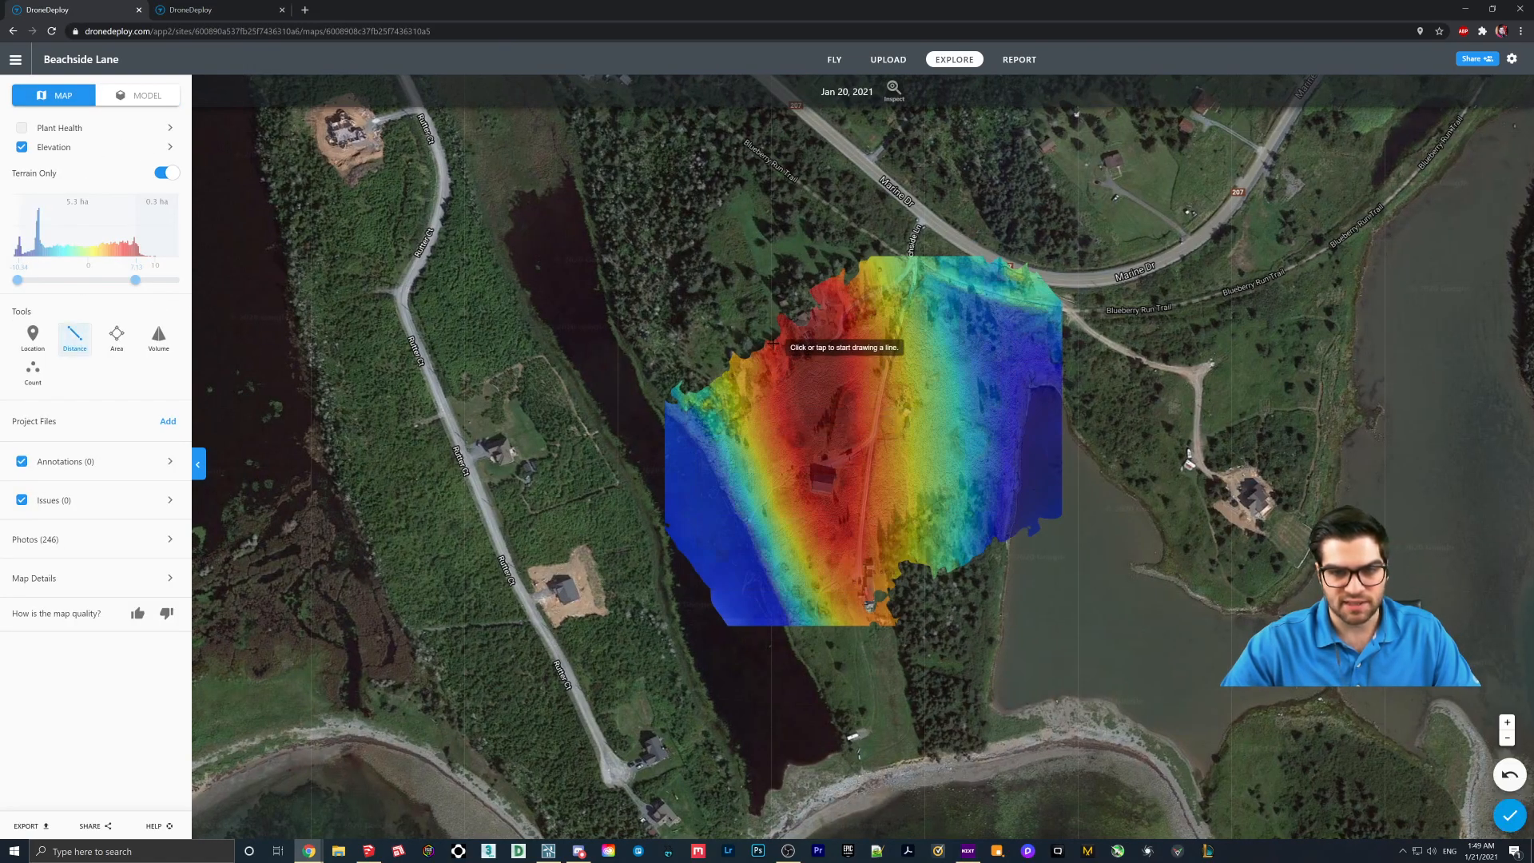
click(771, 336)
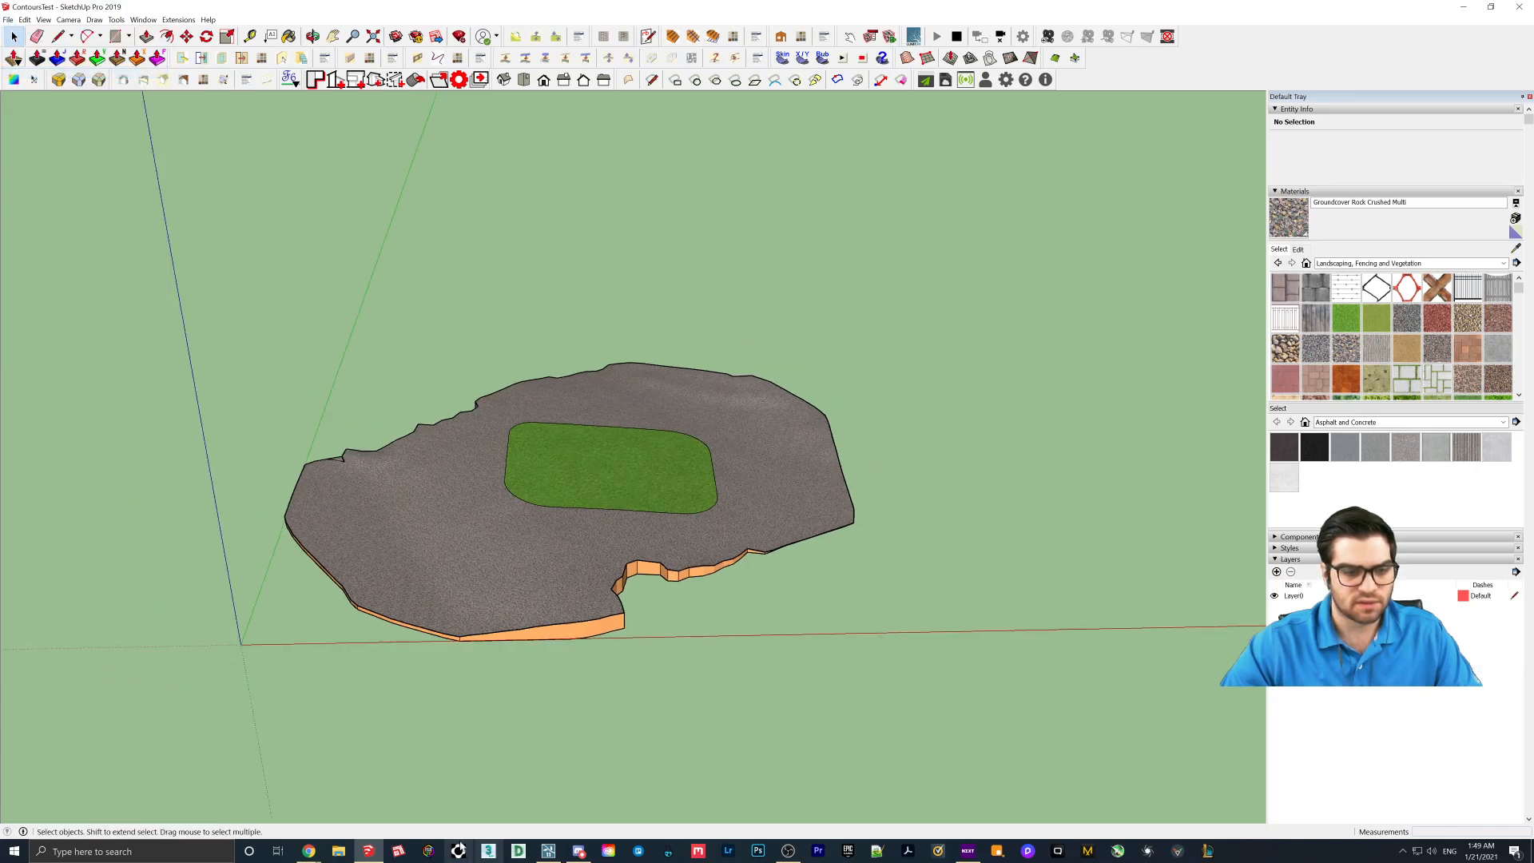
Delete the old ContoursTest terrain from the Lumion scene after checking the SketchUp model
click(549, 850)
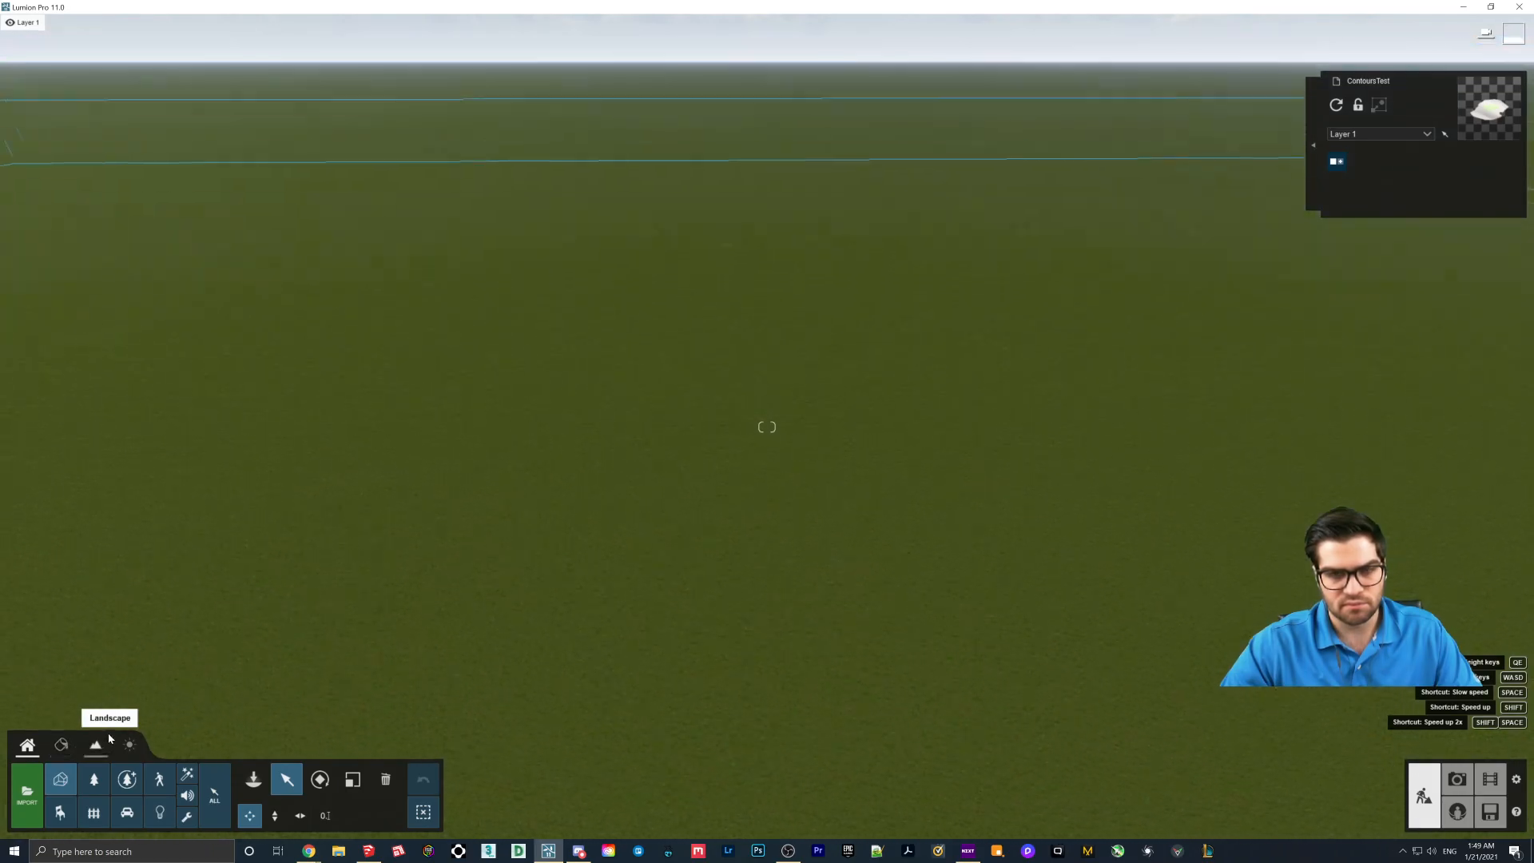
click(95, 744)
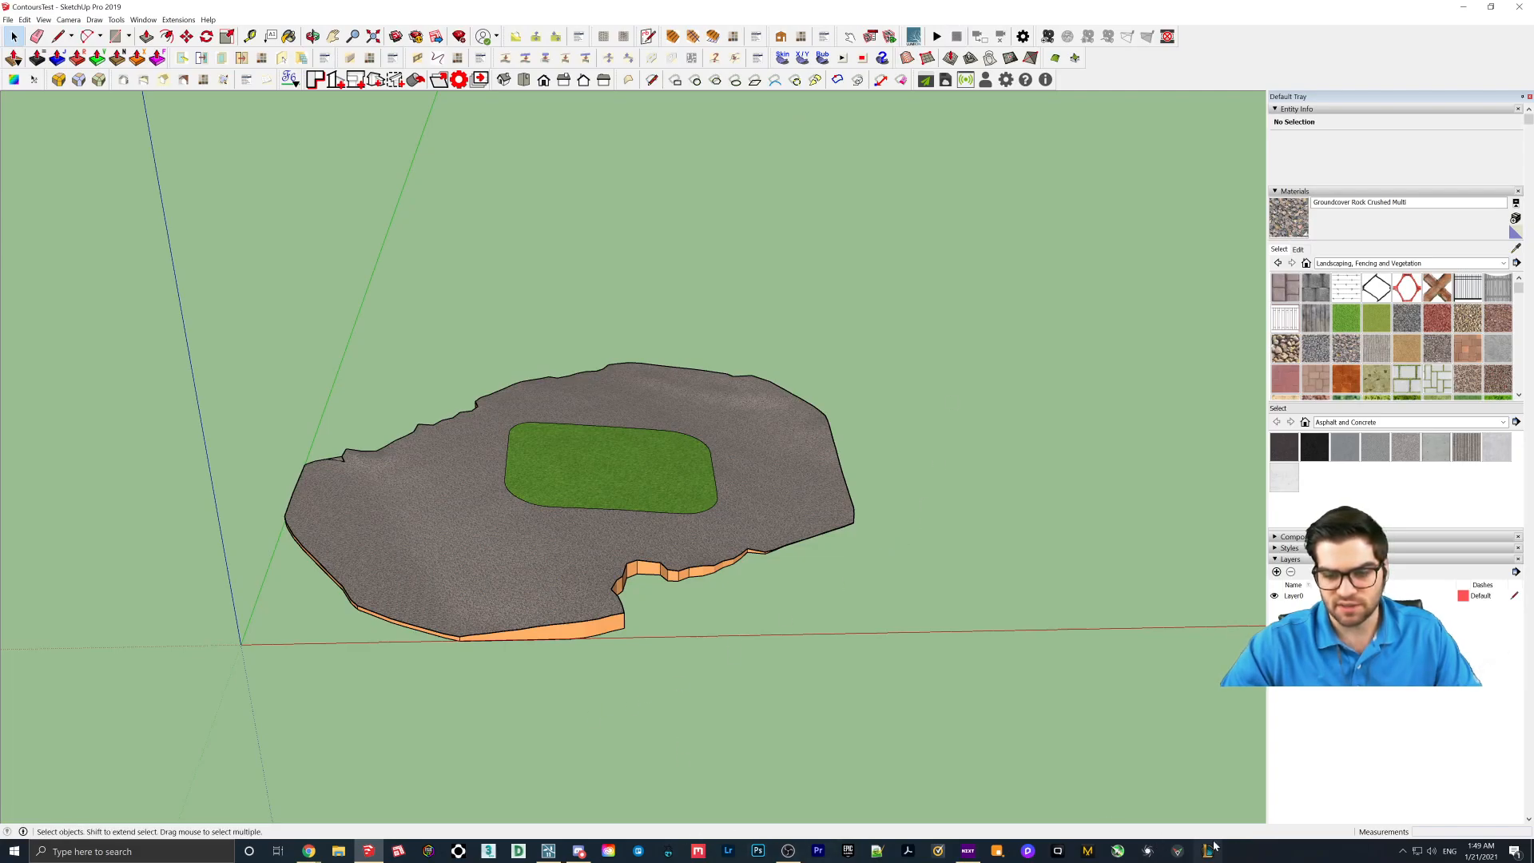
click(1207, 850)
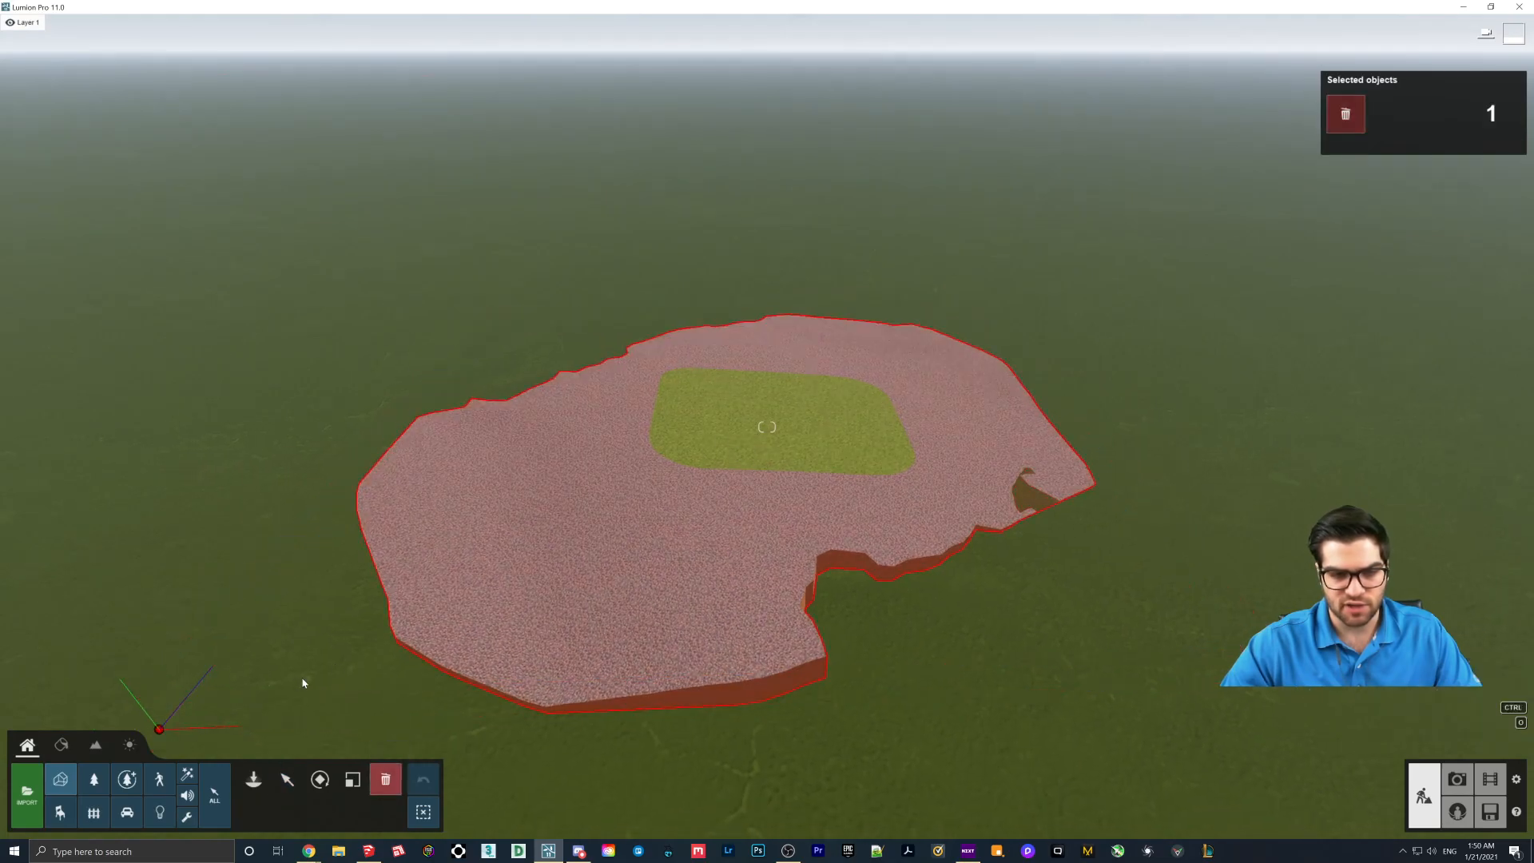
click(26, 784)
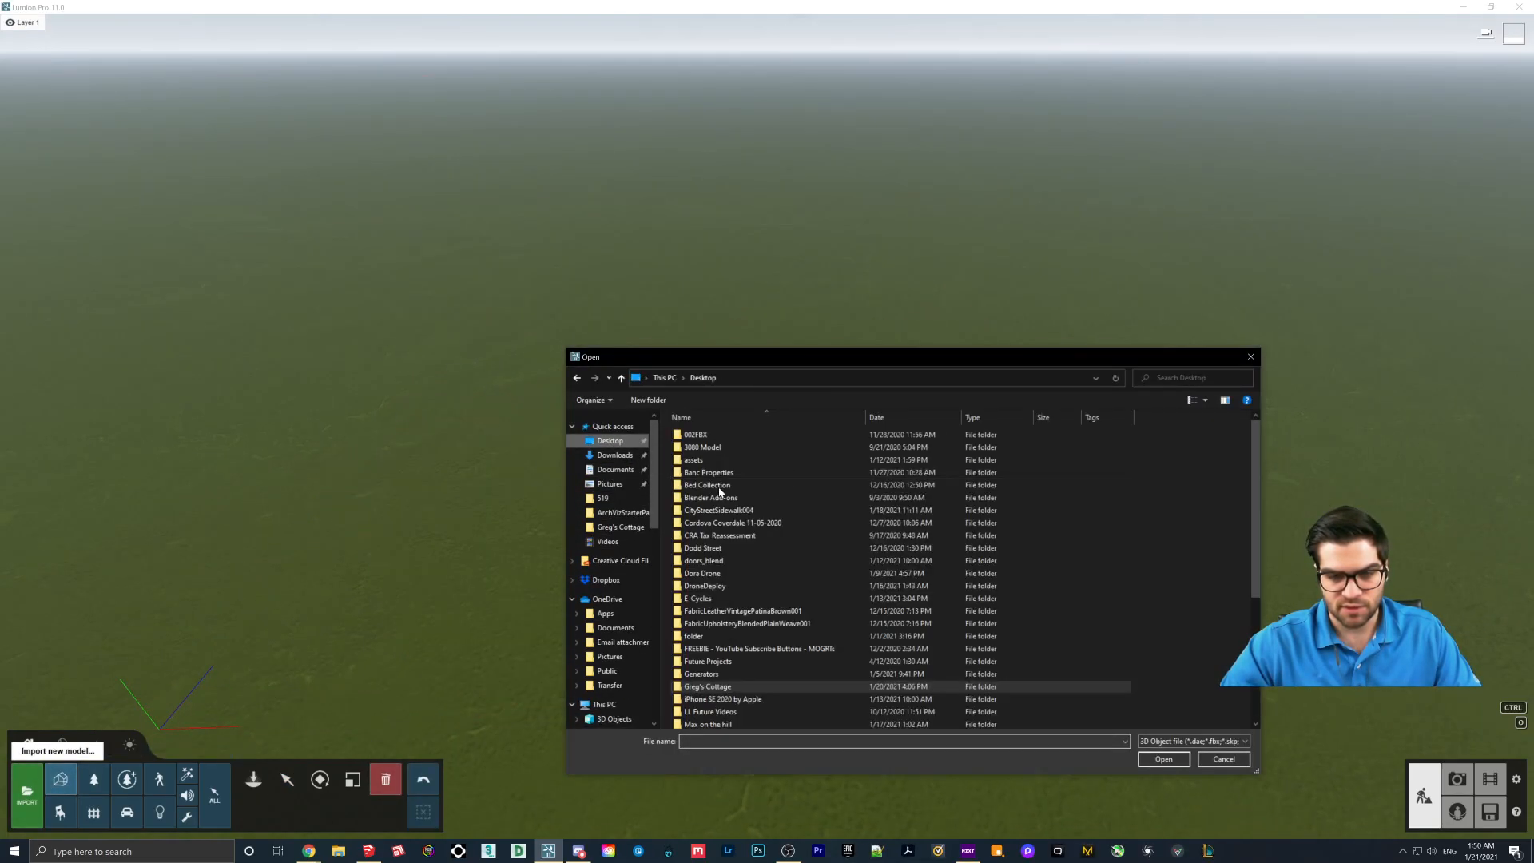
Scroll the Lumion view while bringing in the updated ContoursTest terrain
scroll(down, 3)
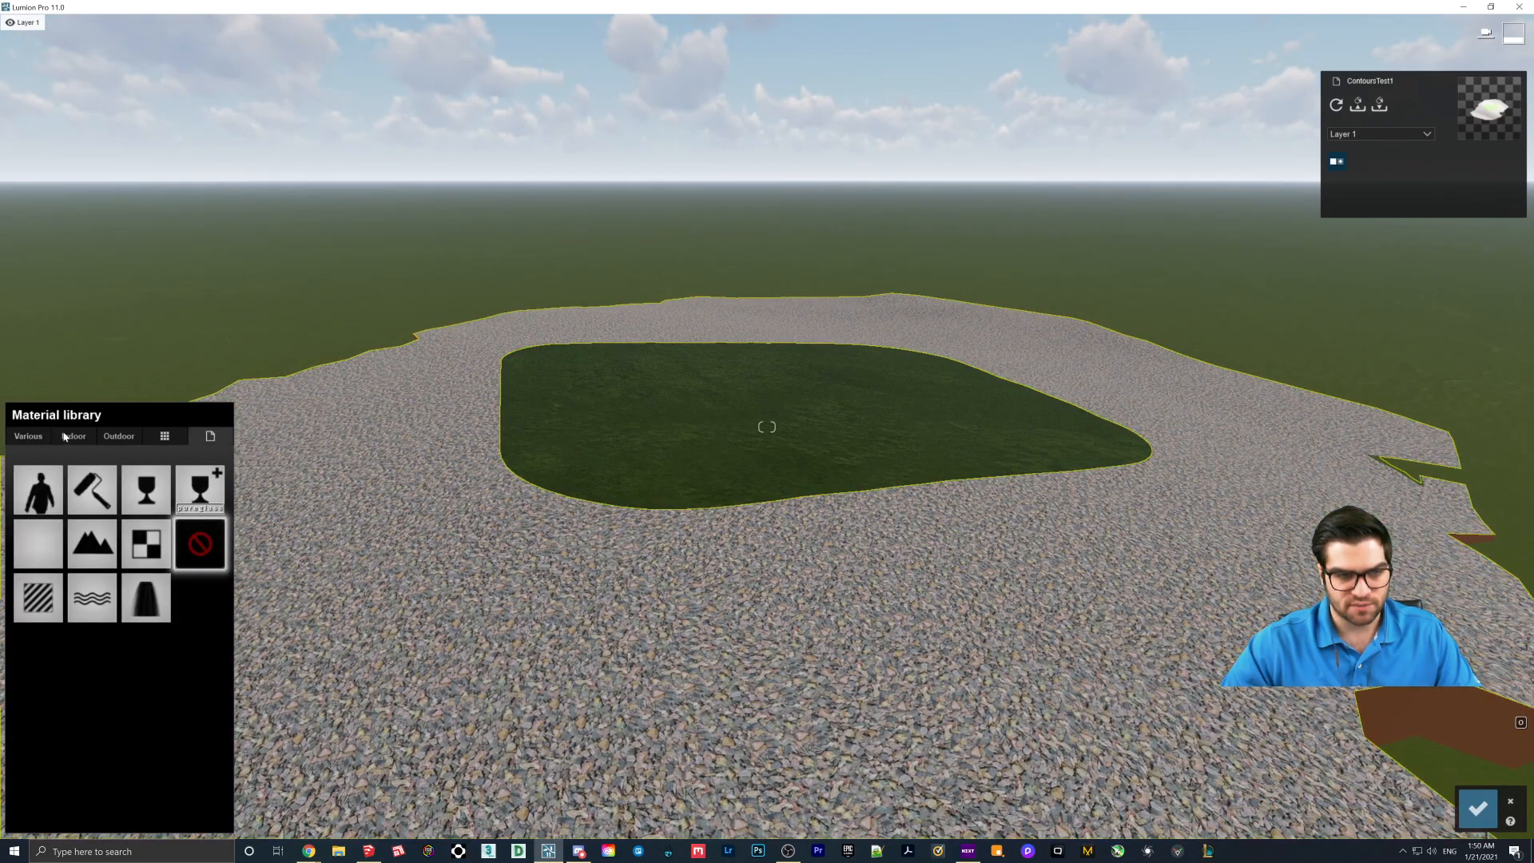
Apply a dark earth material from the Various category to the terrain's gravel area
click(27, 435)
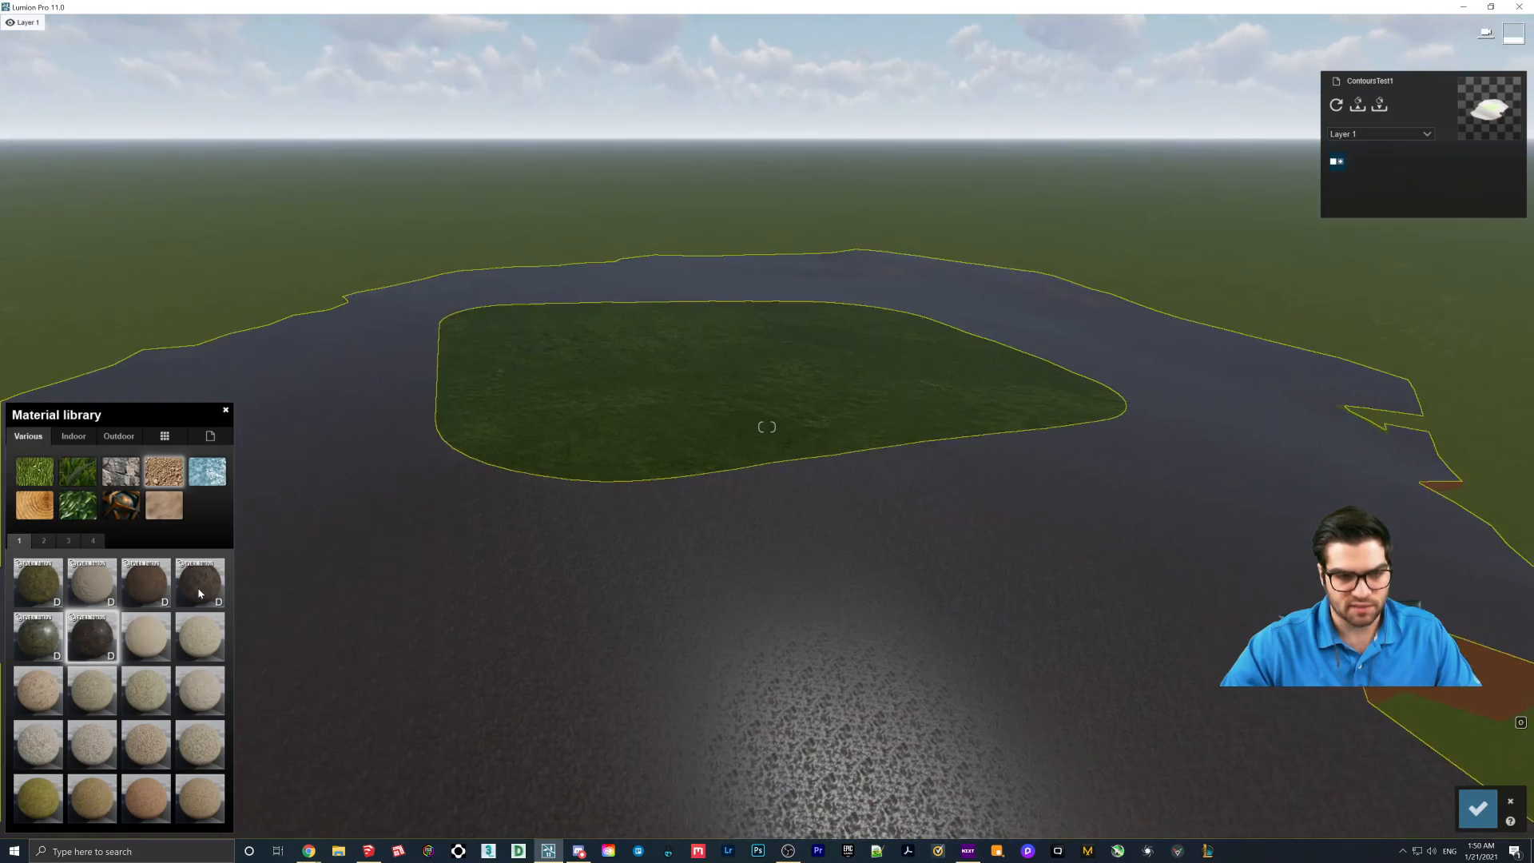
click(145, 582)
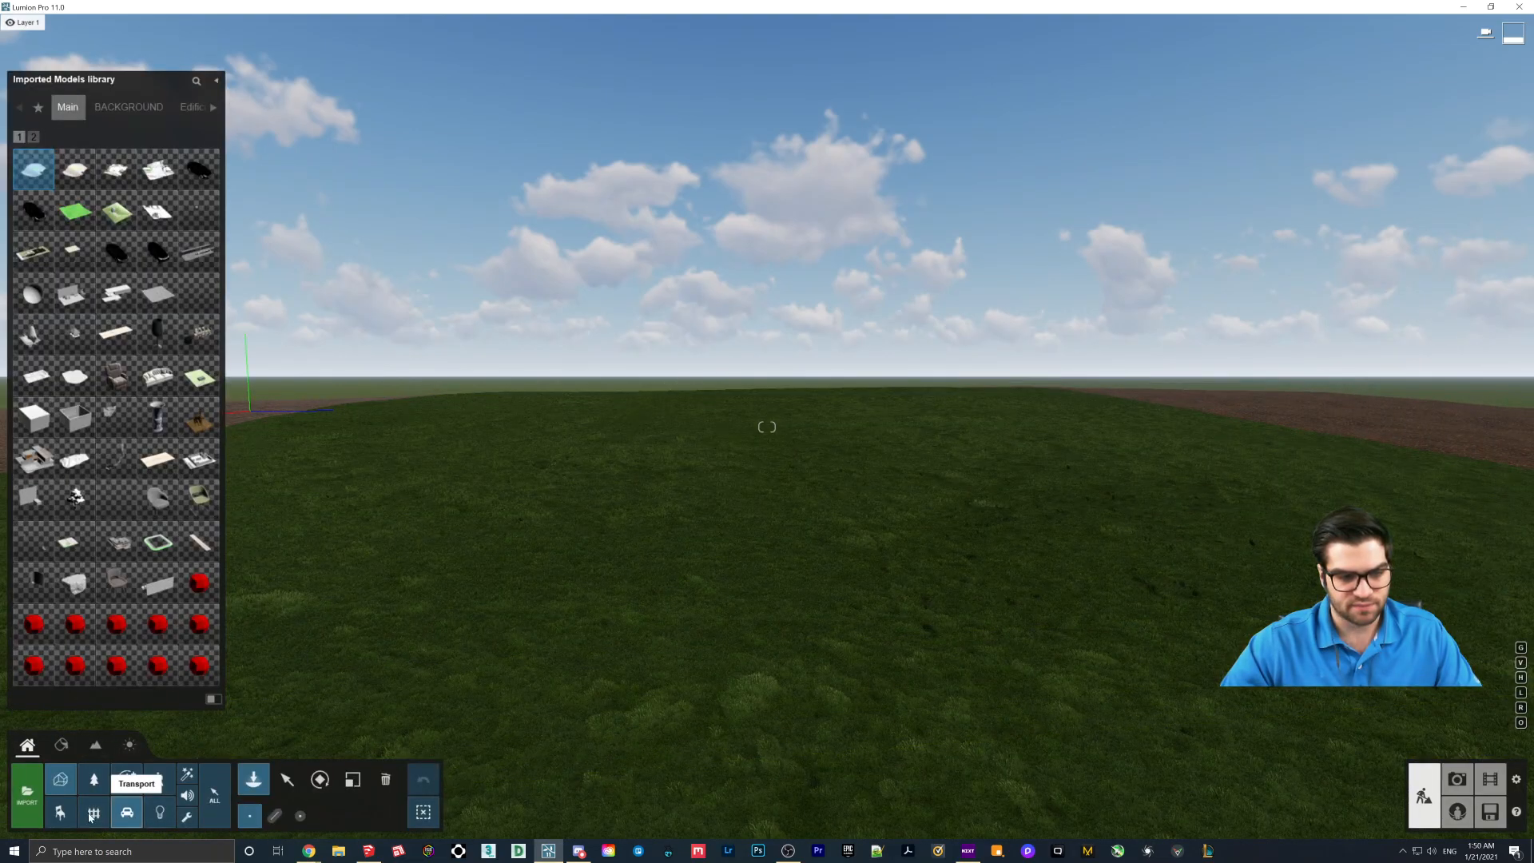
Search objects for 'house' and place House US 011 on the grass patch
click(92, 814)
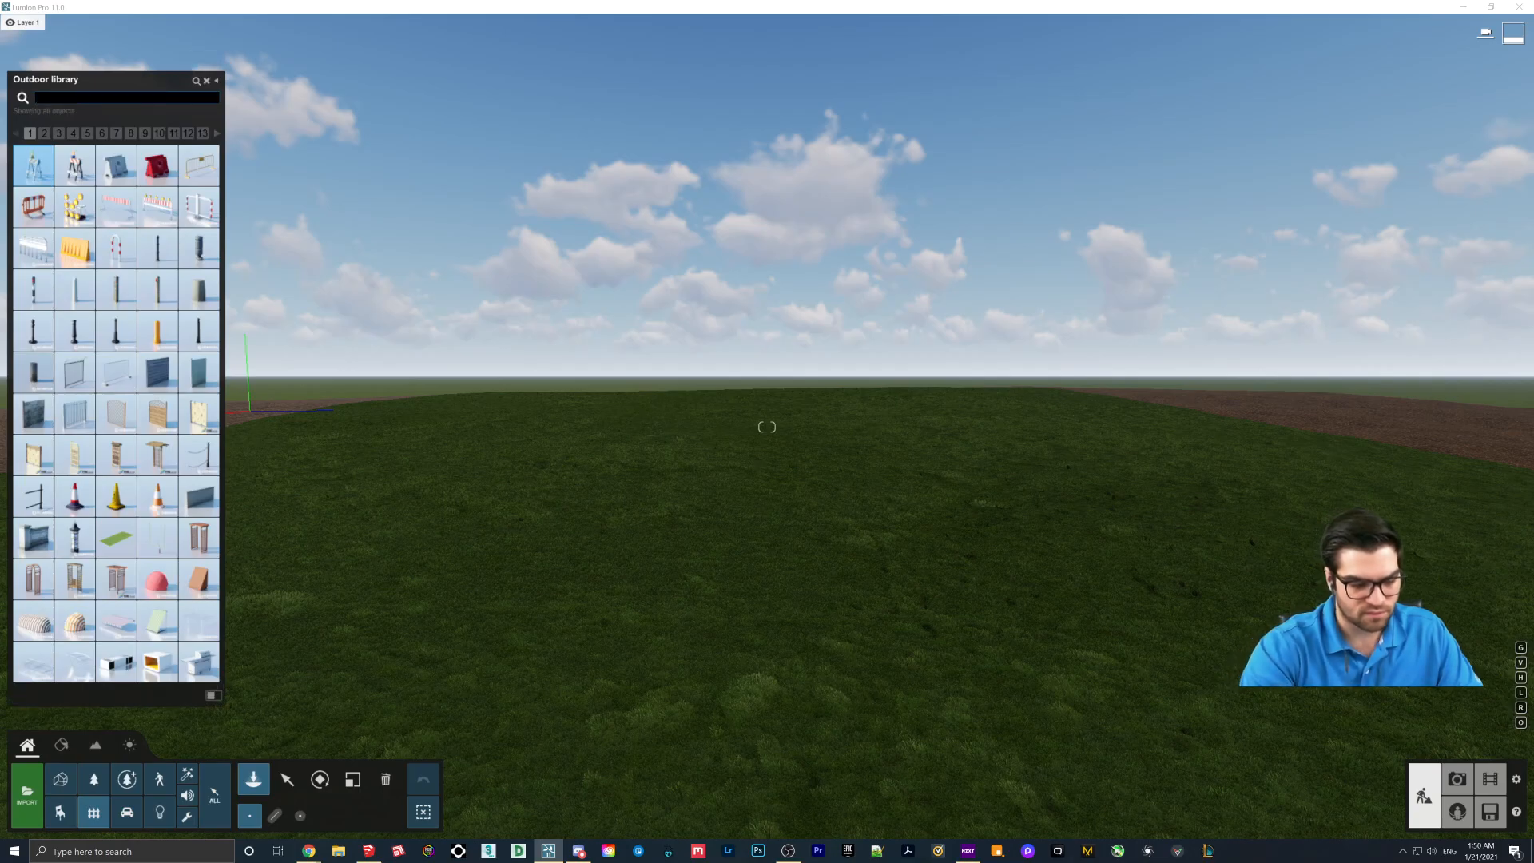
text(house)
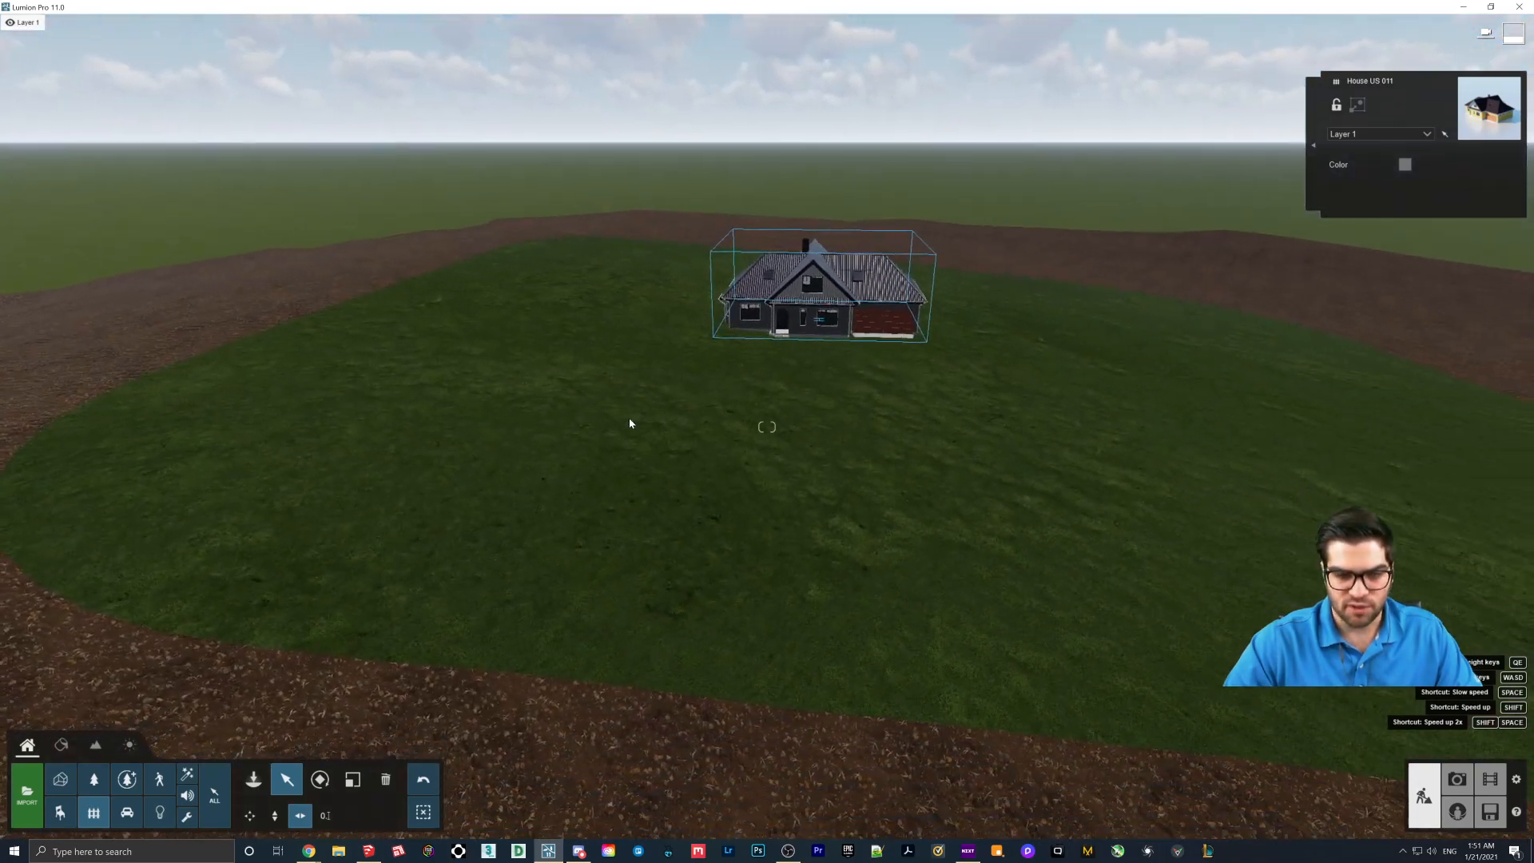
click(820, 289)
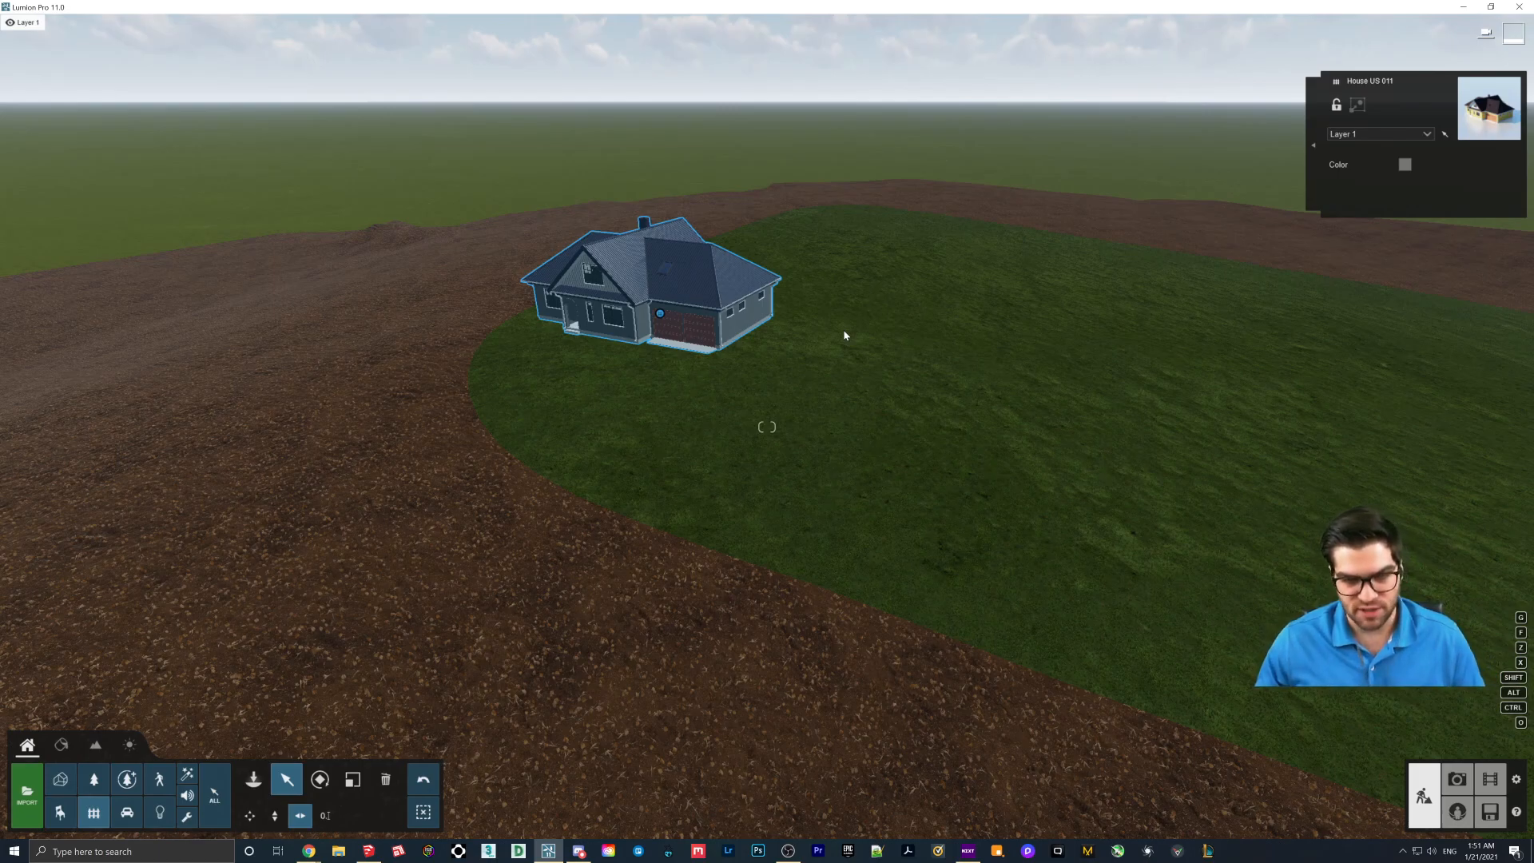
click(701, 319)
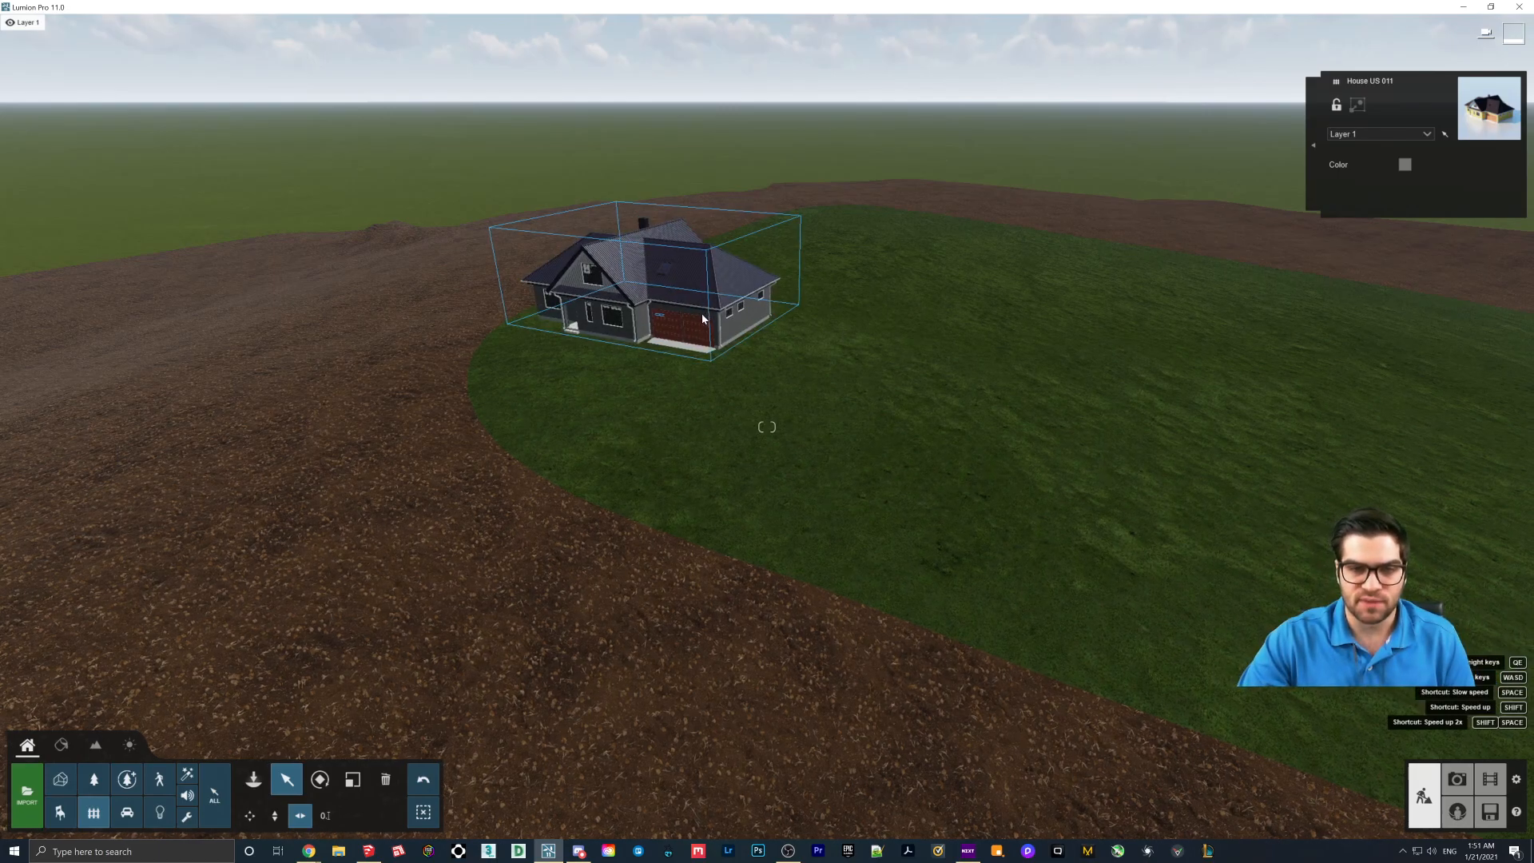